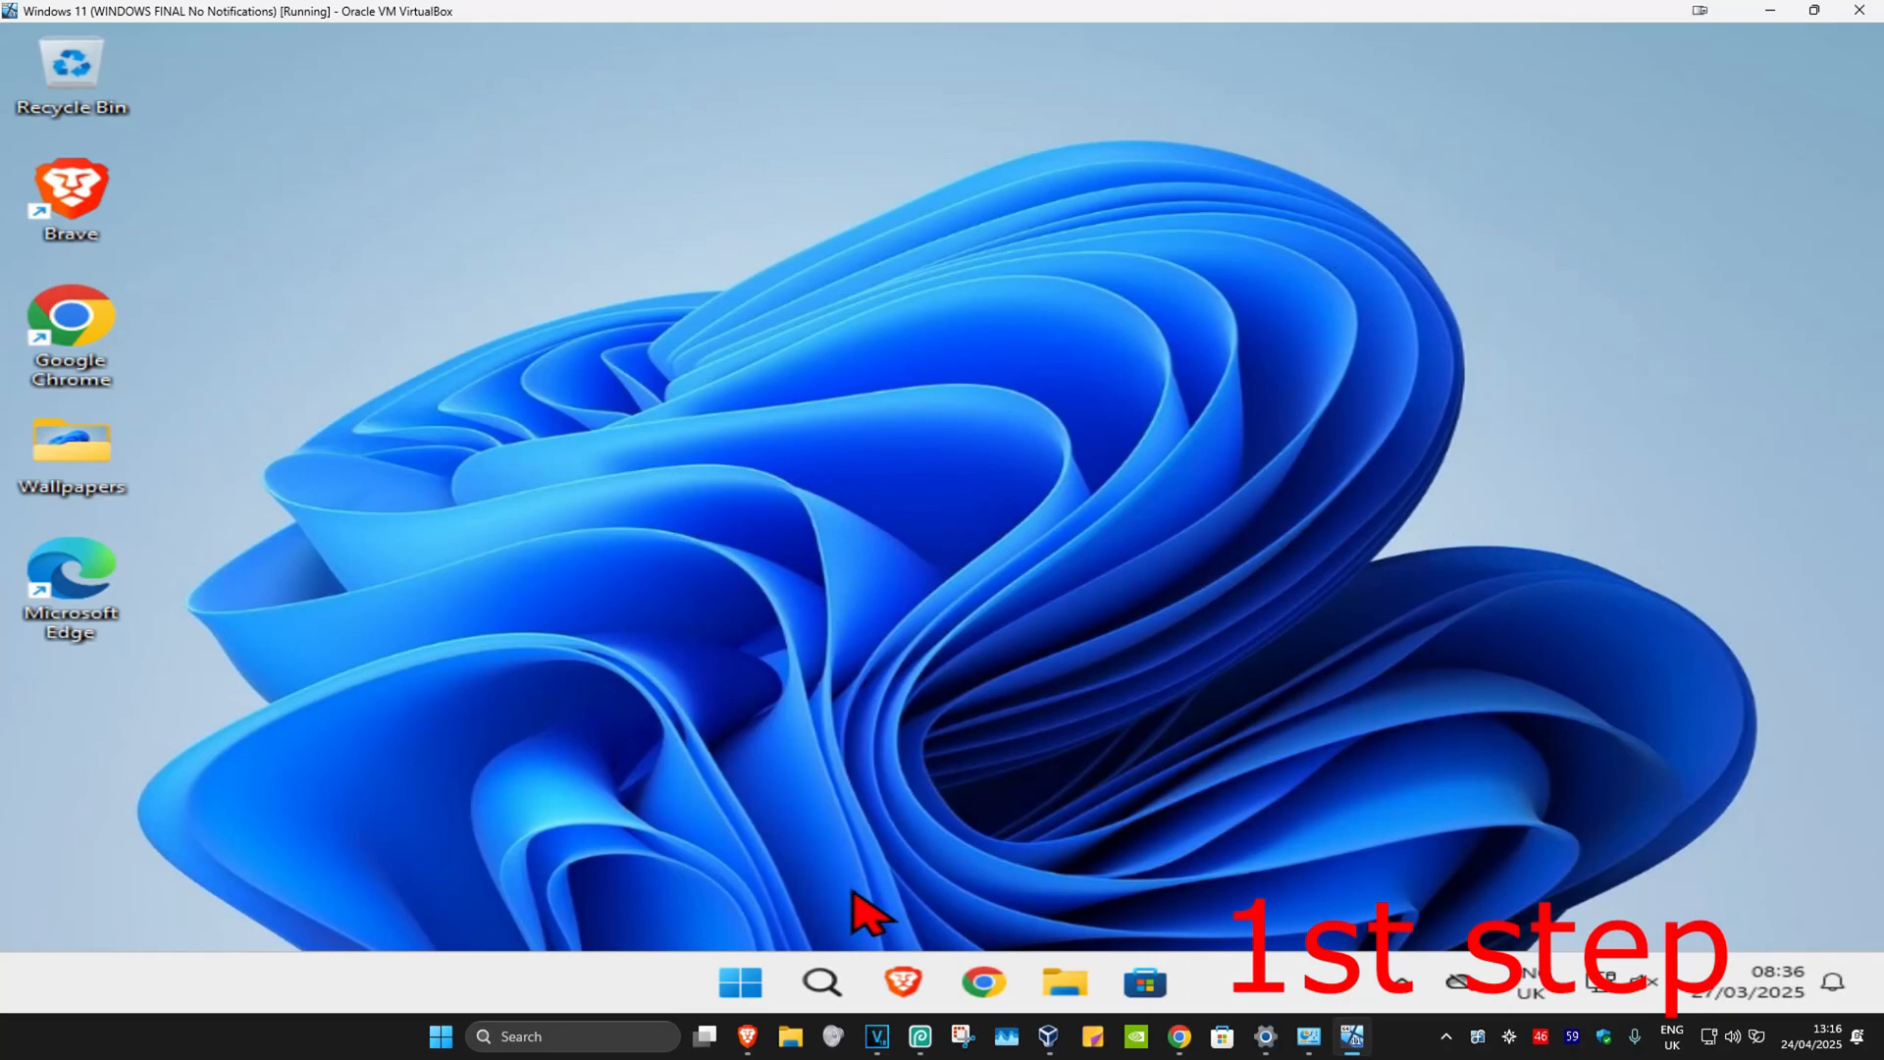
Launch Registry Editor from Start search for 'registry Editor' and approve the UAC prompt
{"action": "type", "text": "registry Editor"}
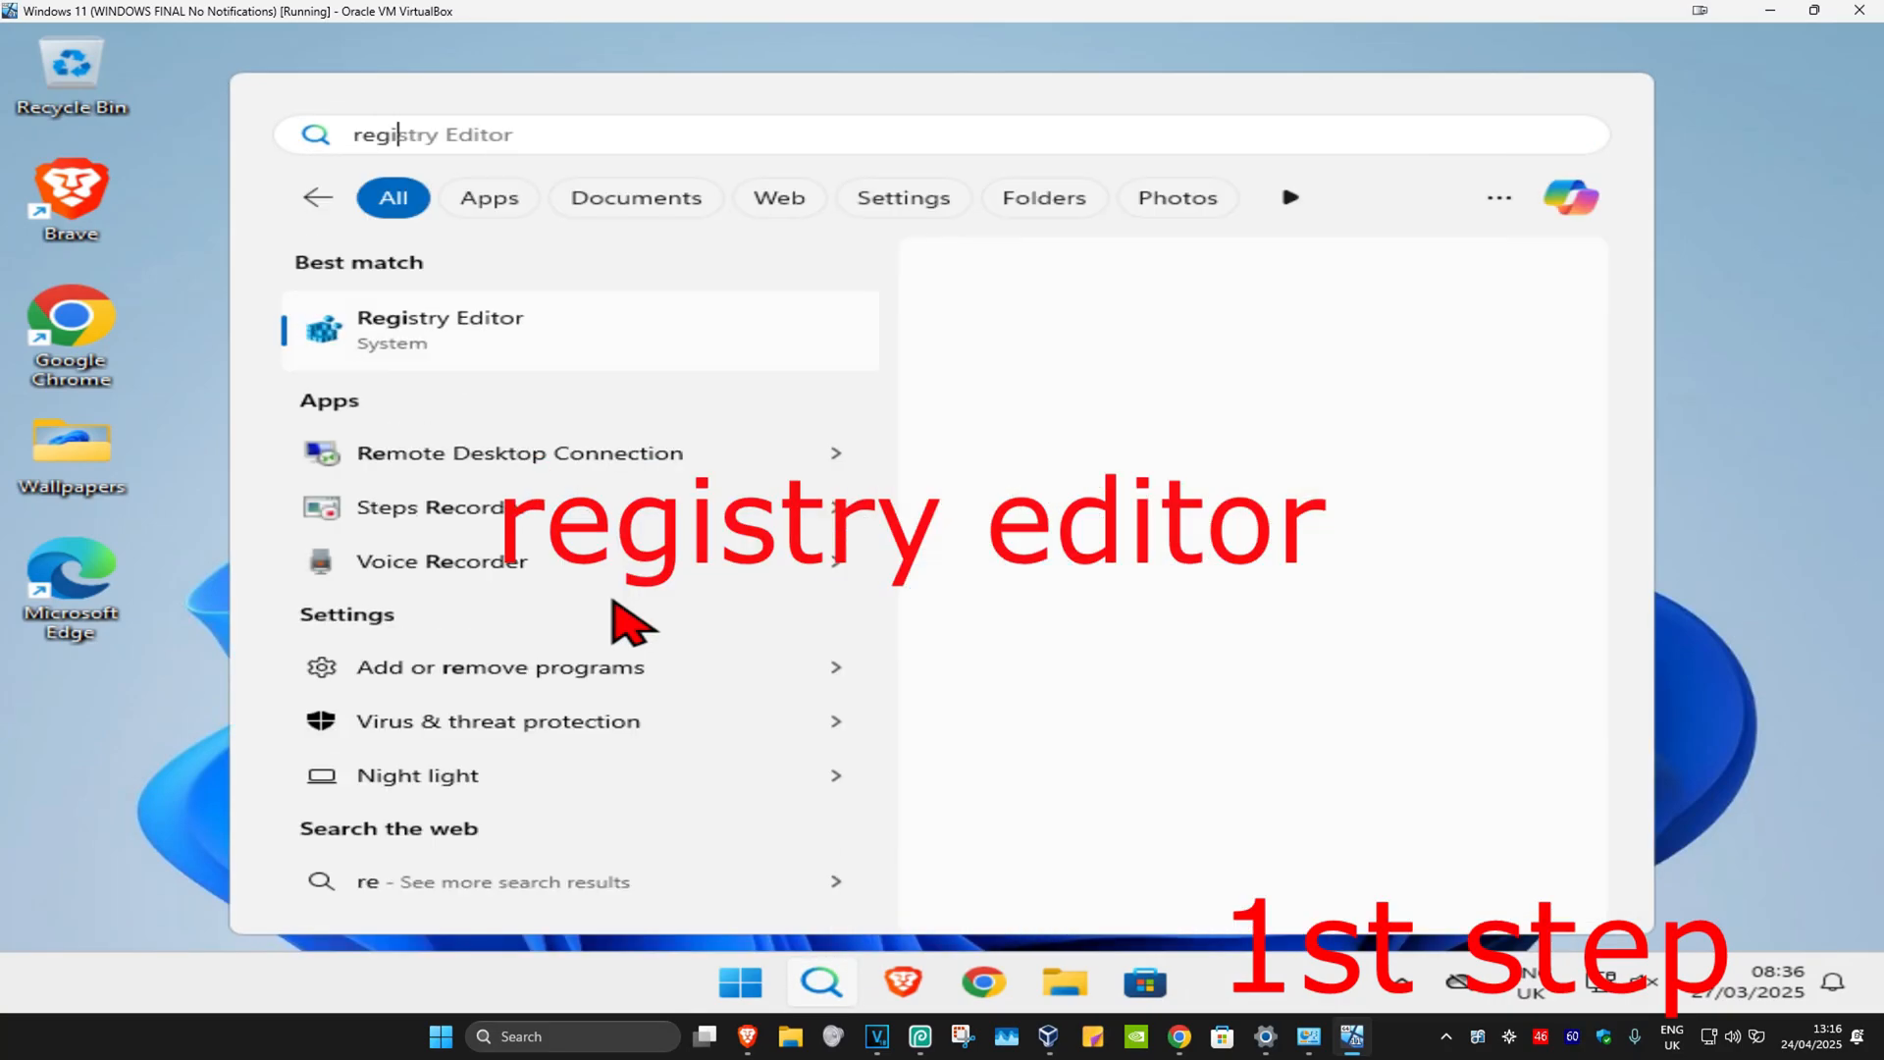
{"action": "left_click", "coordinate": [440, 329]}
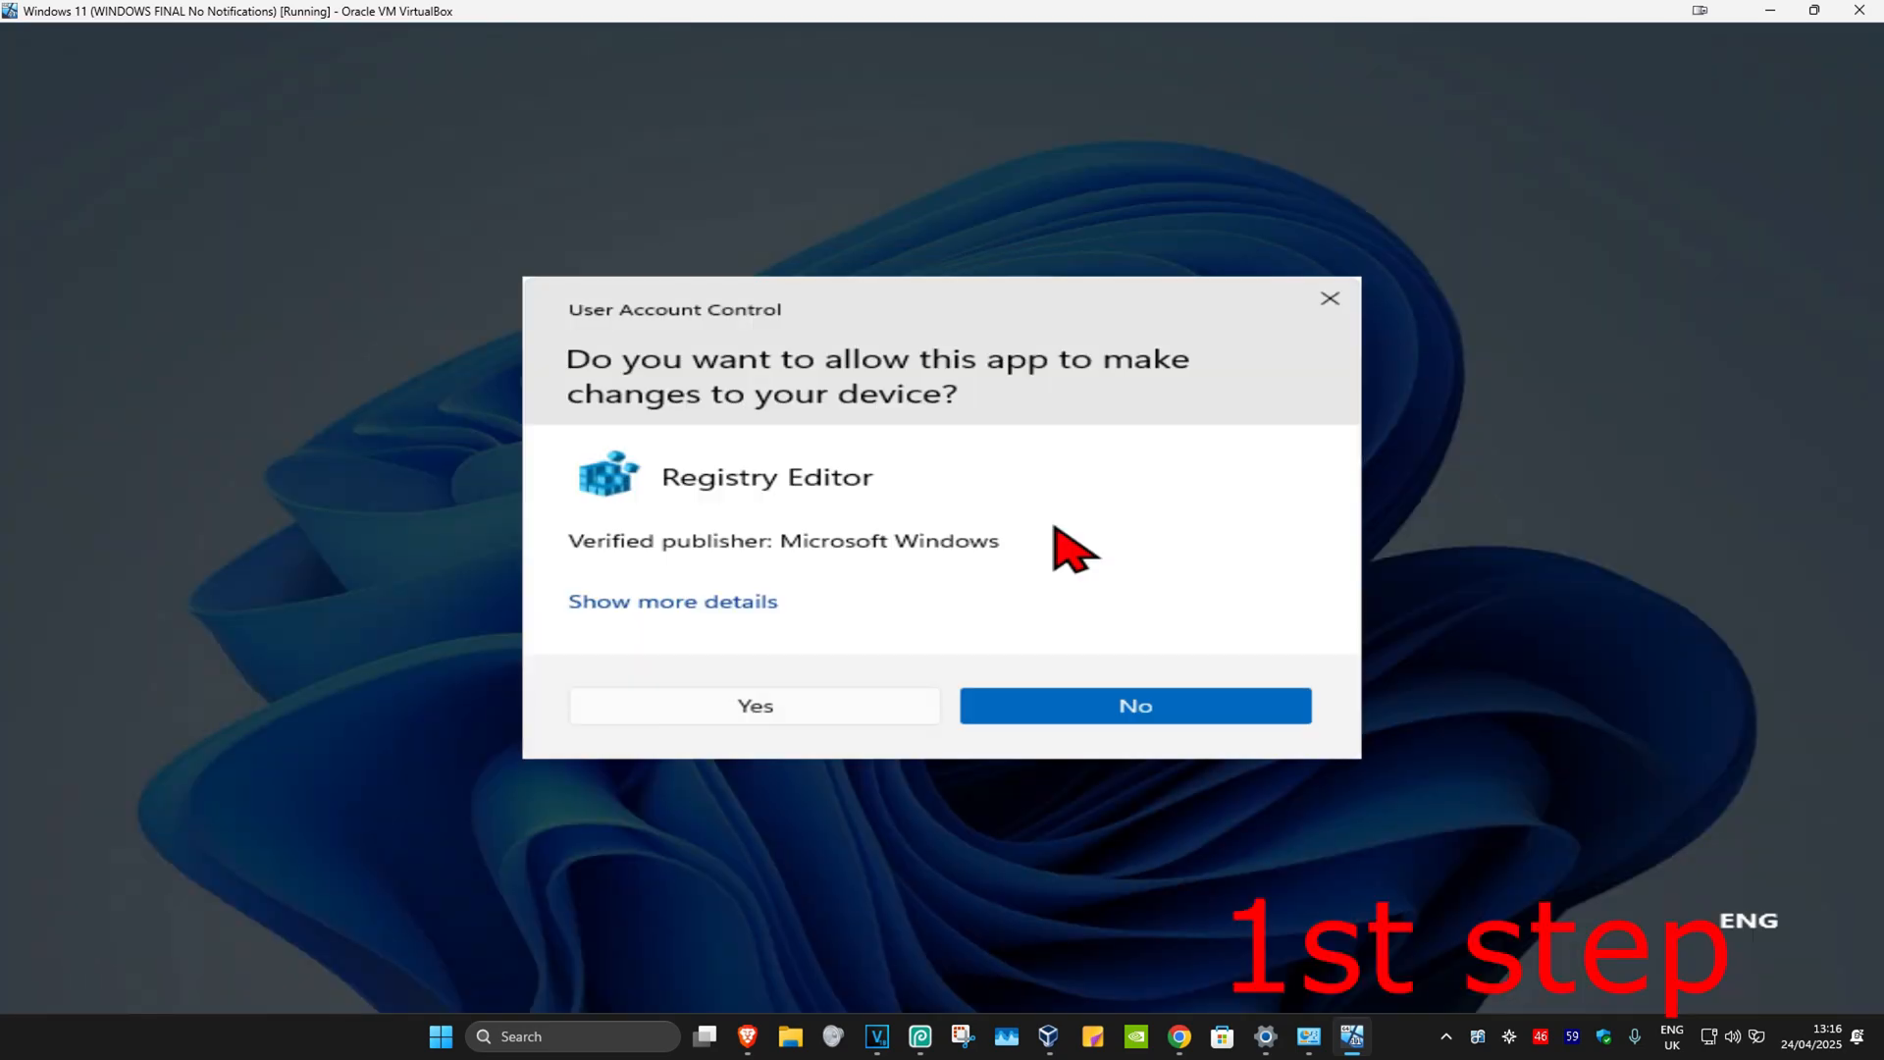
{"action": "left_click", "coordinate": [754, 706]}
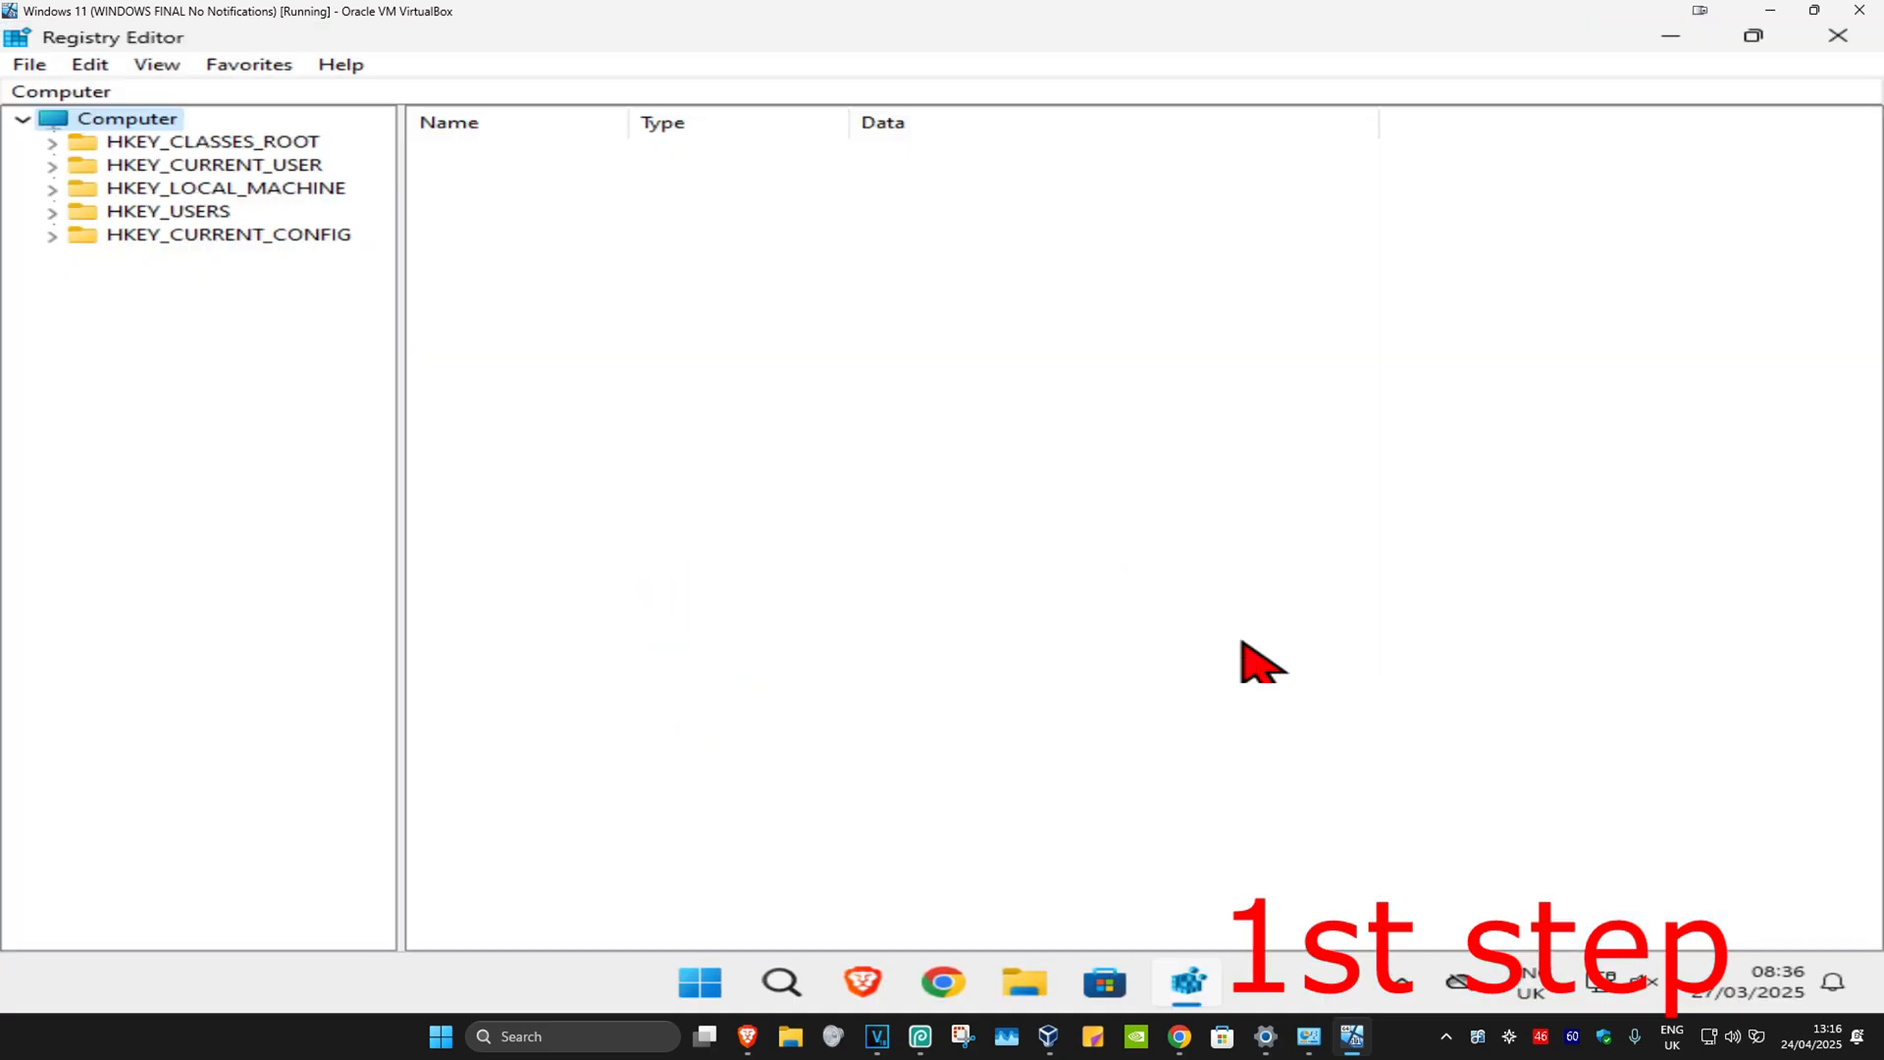
{"action": "mouse_move", "coordinate": [483, 437]}
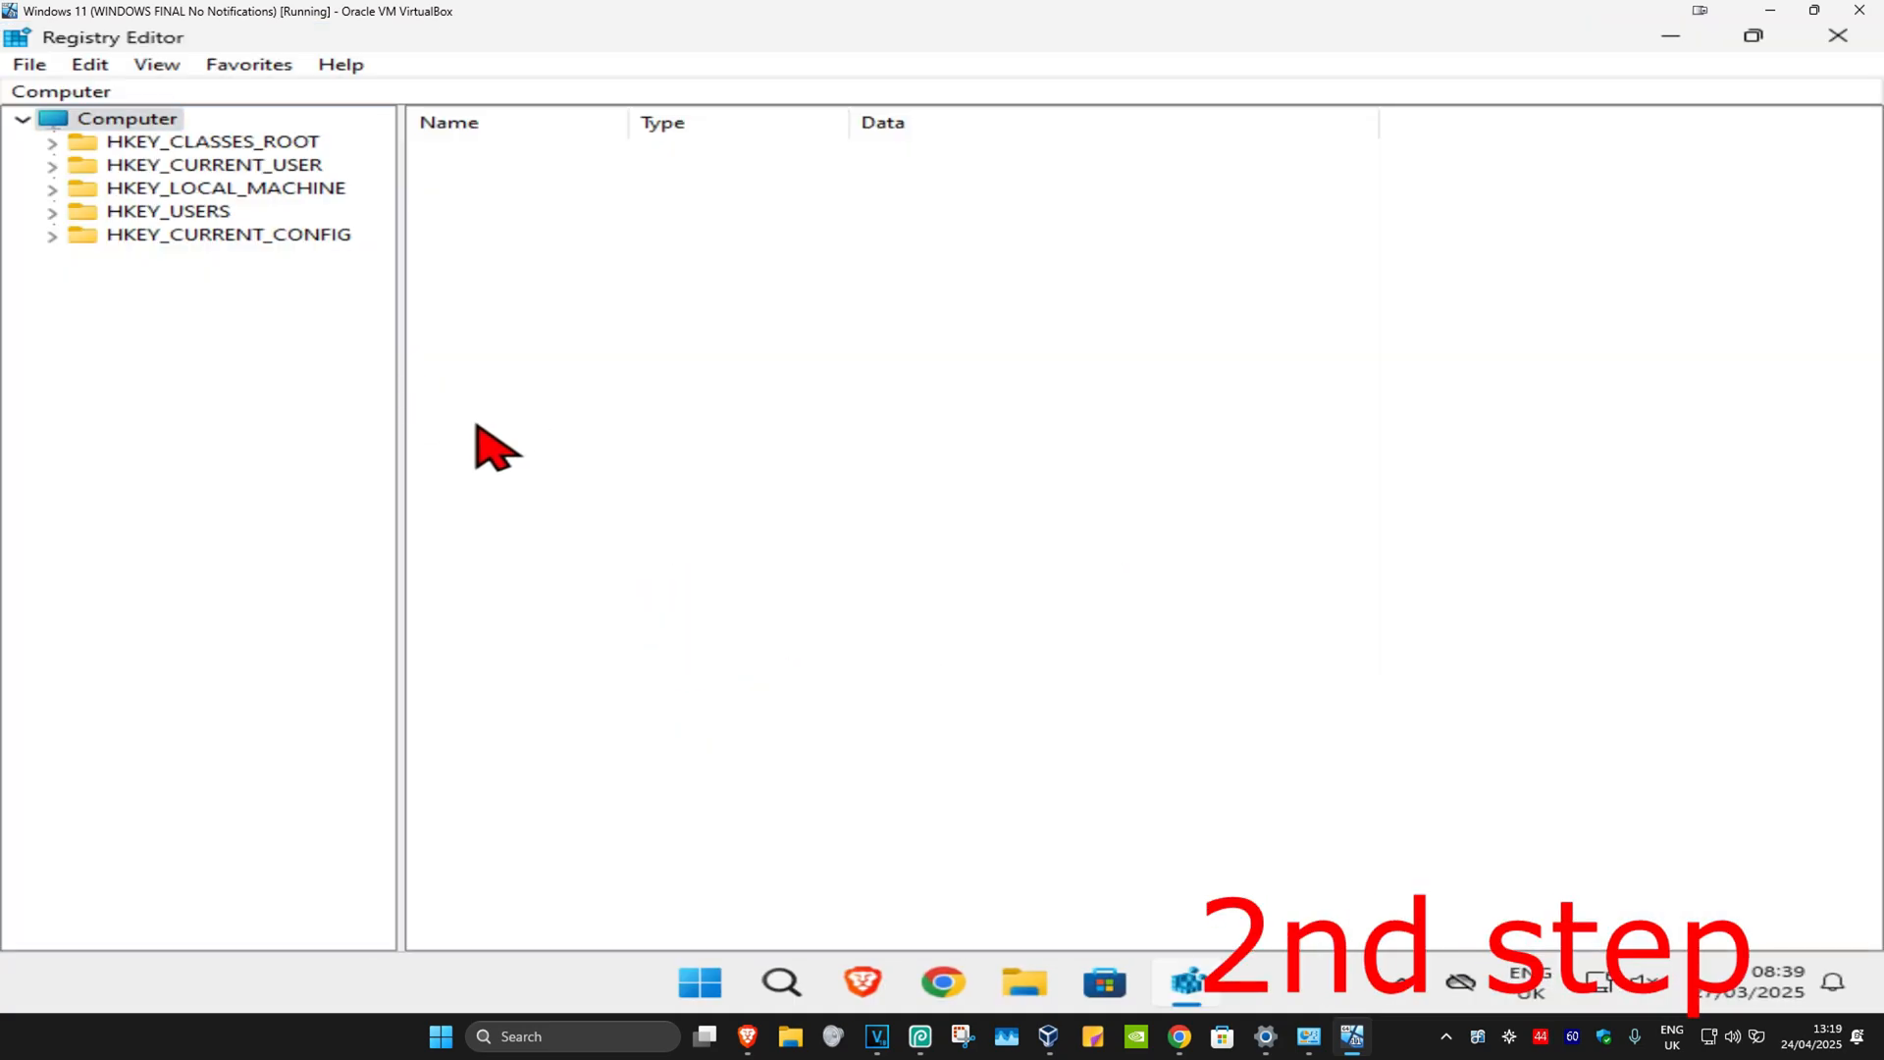
{"action": "mouse_move", "coordinate": [377, 116]}
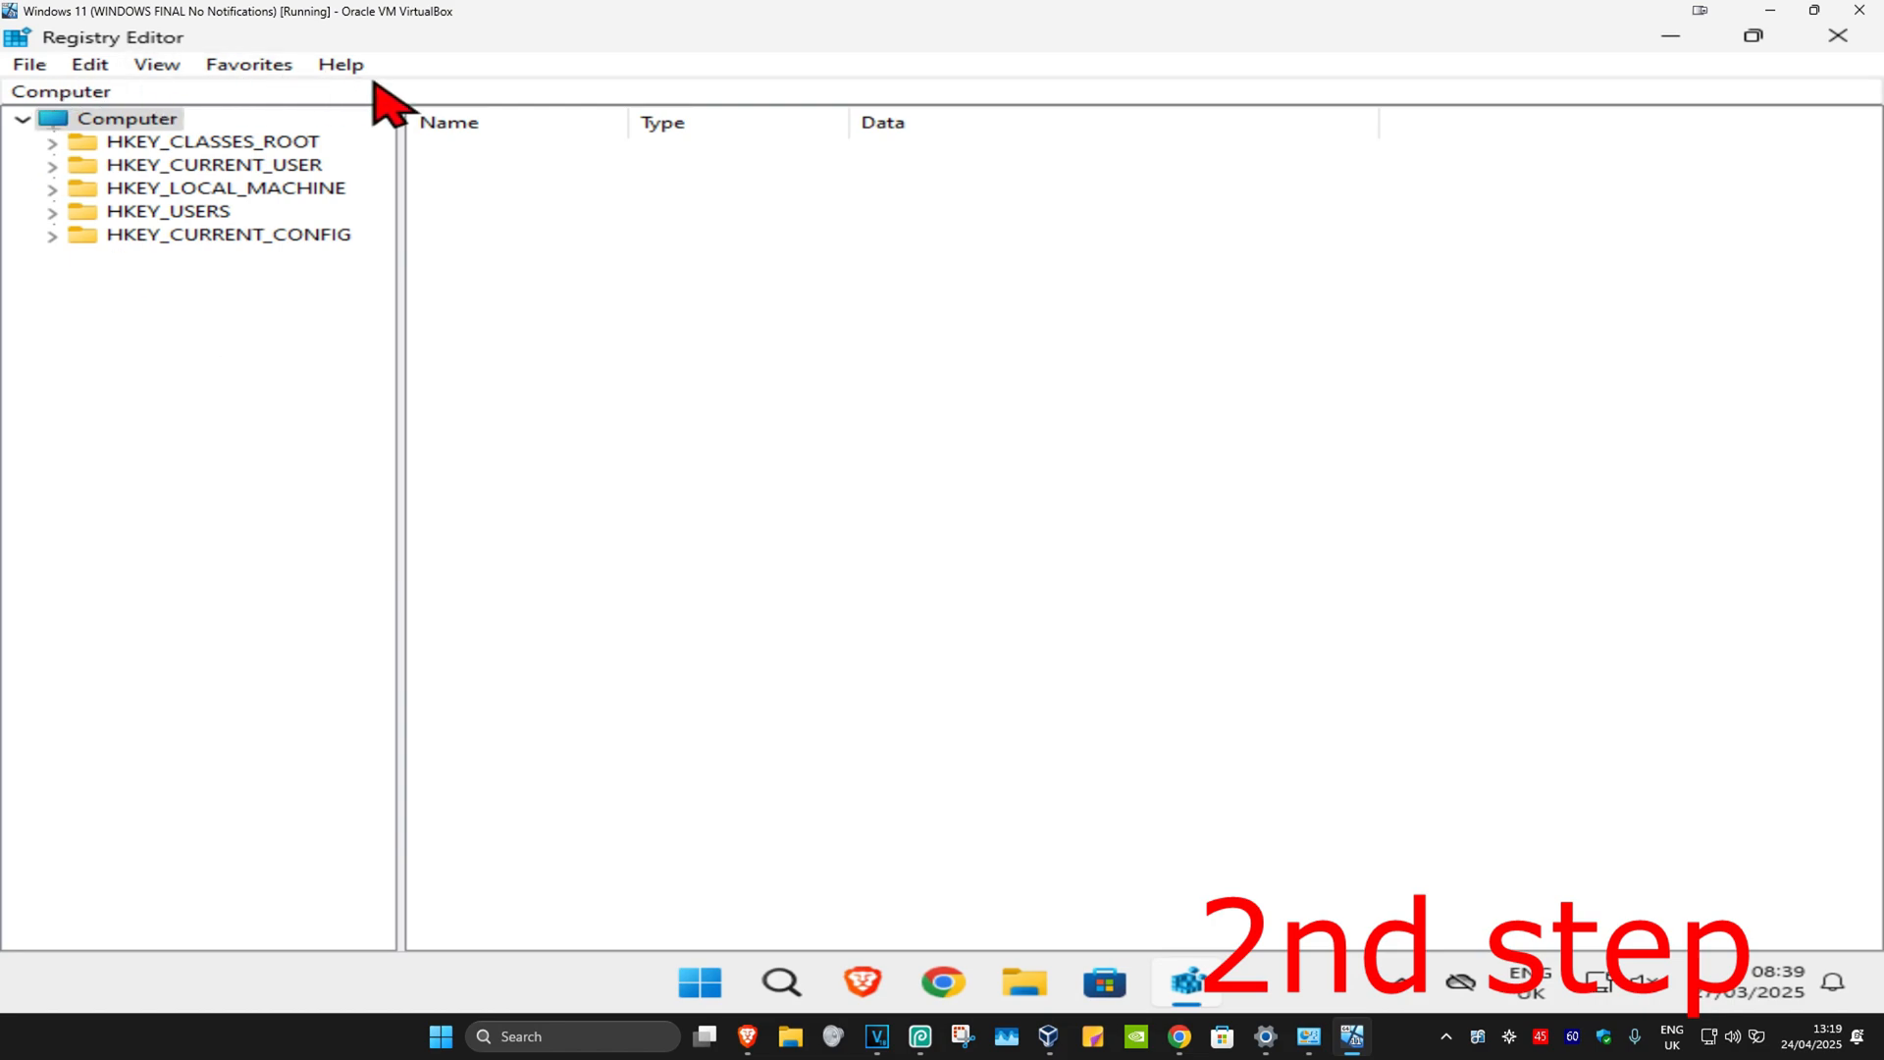
{"action": "mouse_move", "coordinate": [396, 364]}
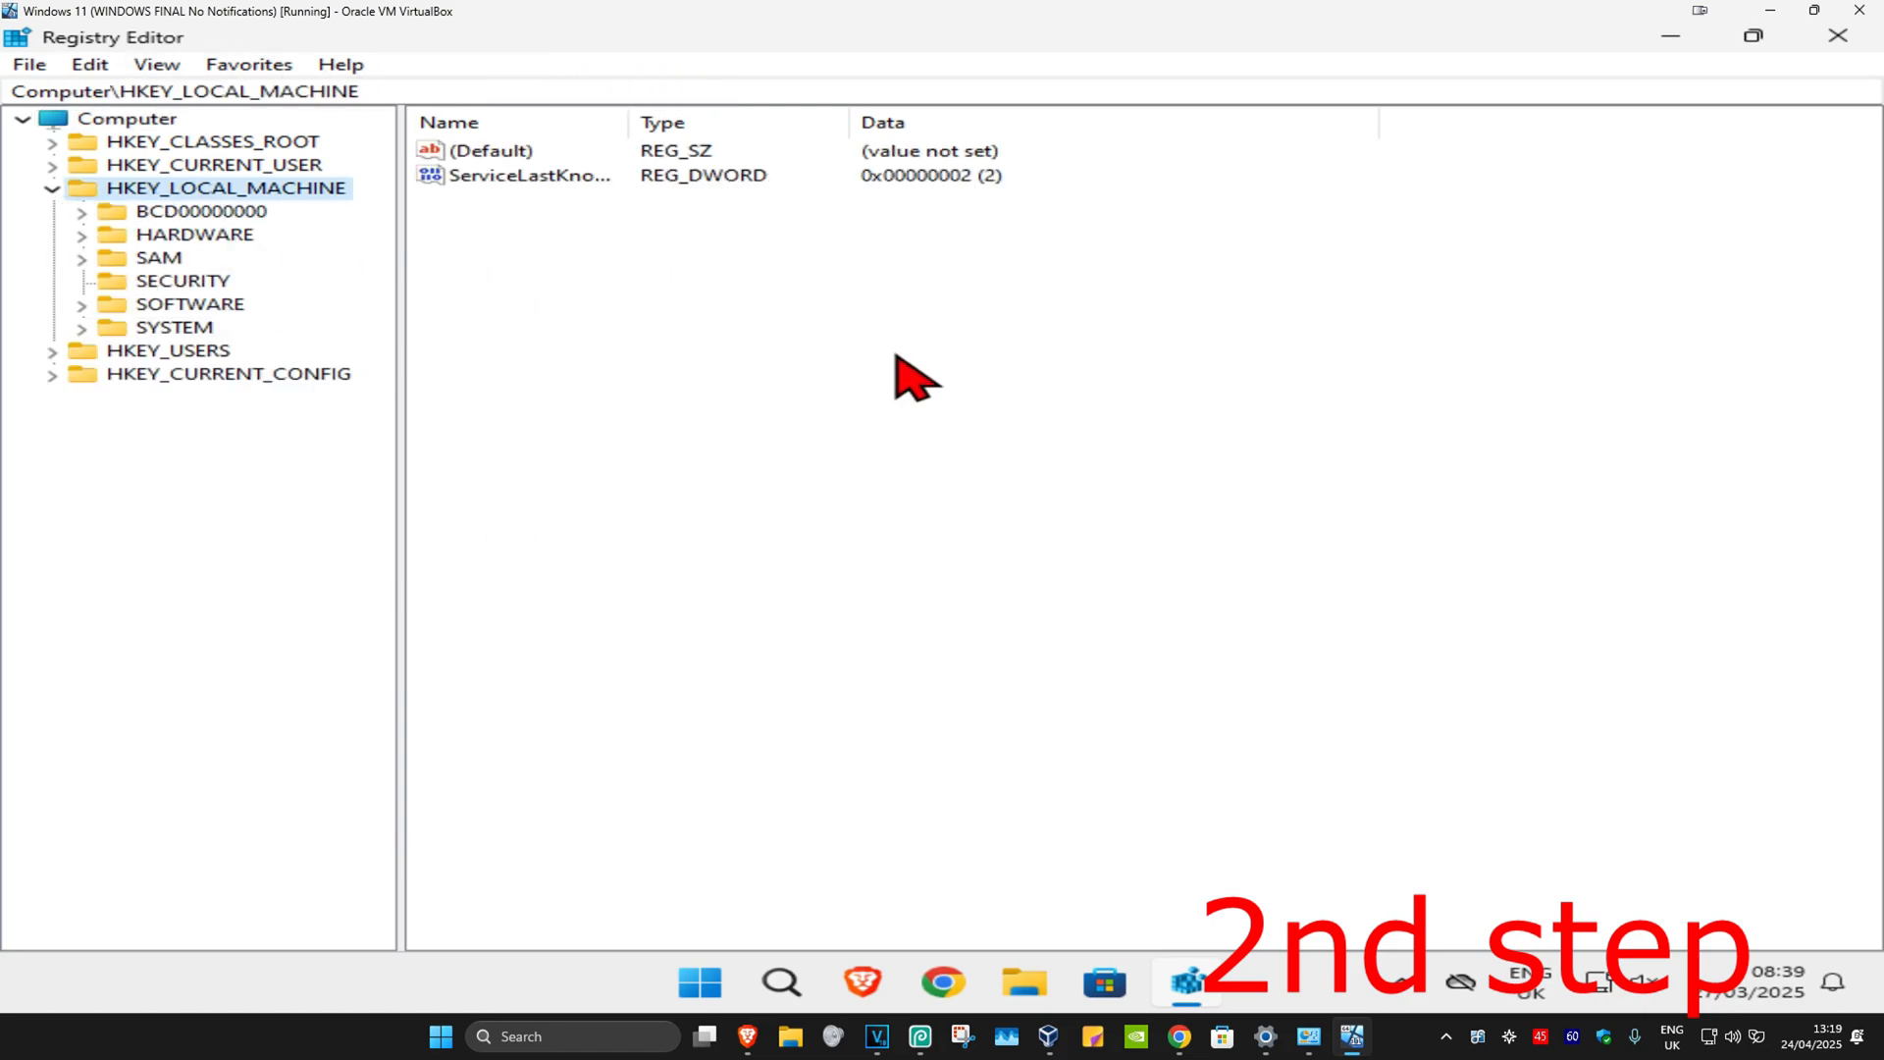
Expand HKEY_LOCAL_MACHINE\SYSTEM\CurrentControlSet to reveal its Services subkey
{"action": "left_click", "coordinate": [173, 327]}
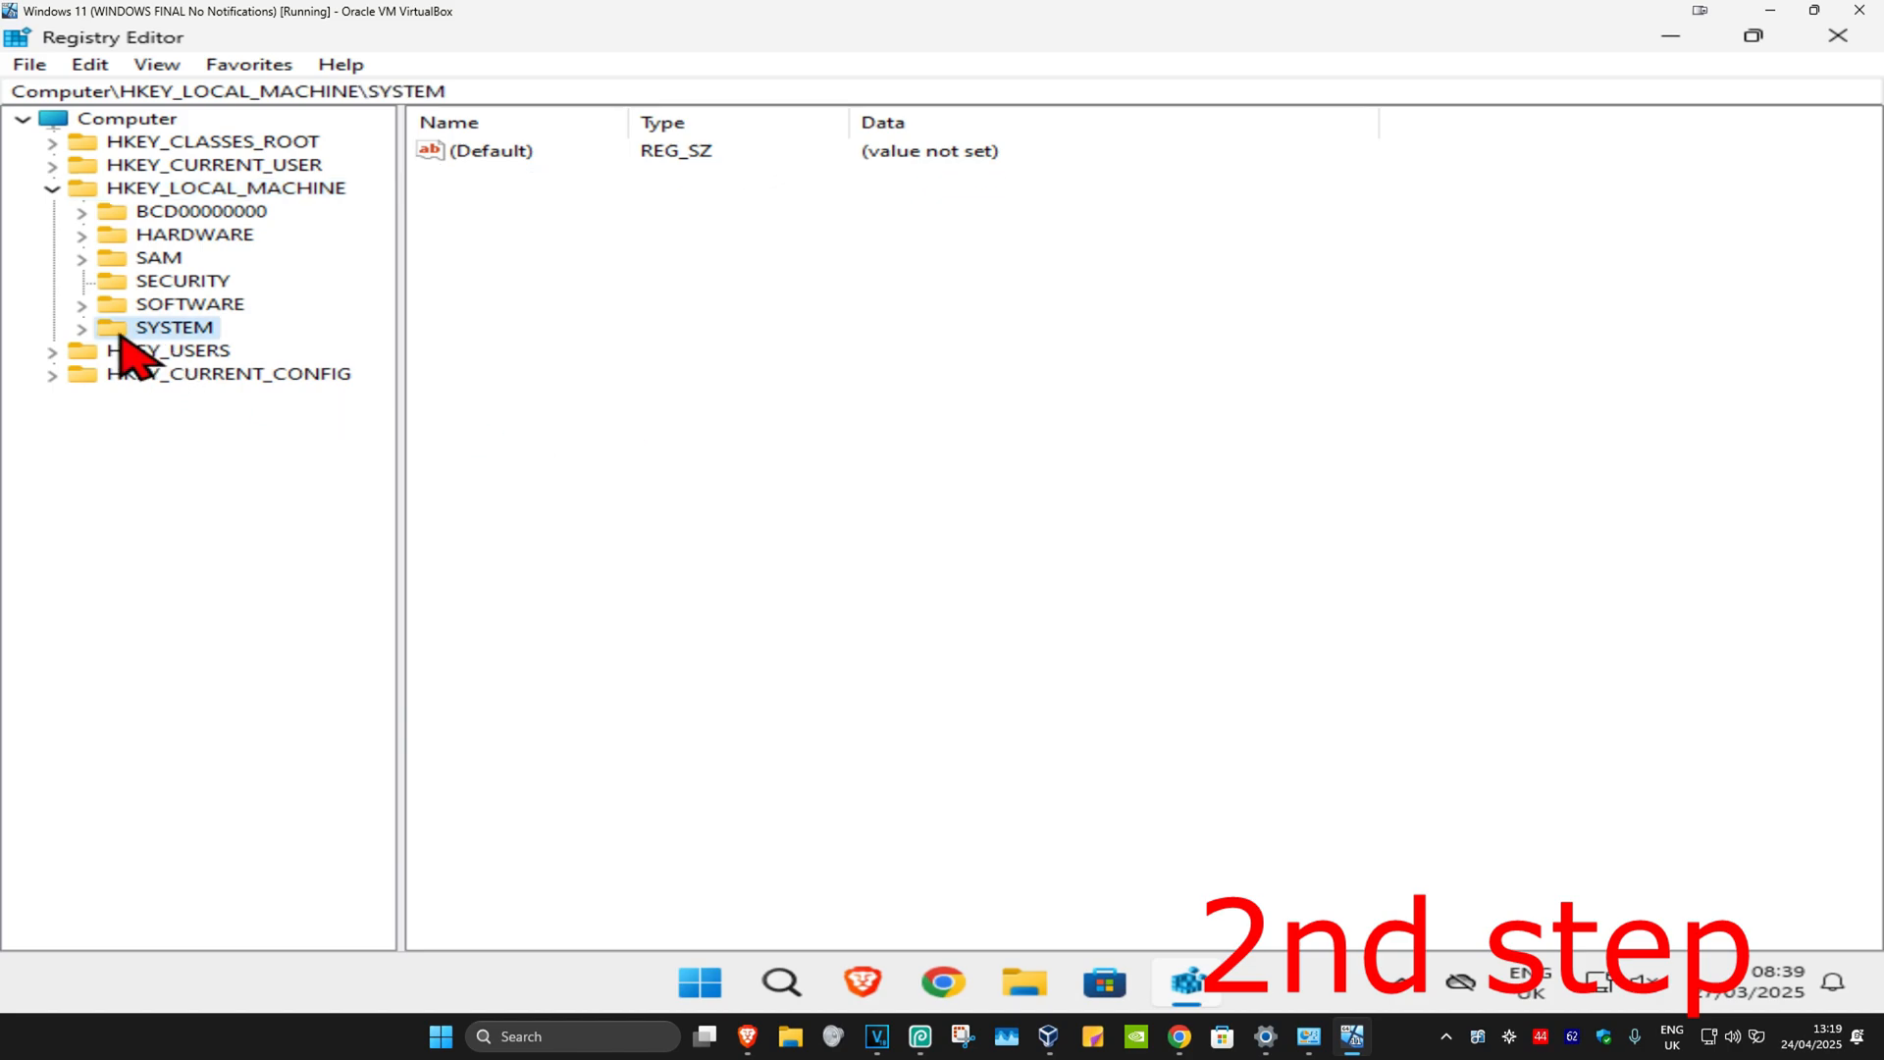
{"action": "left_click", "coordinate": [79, 328]}
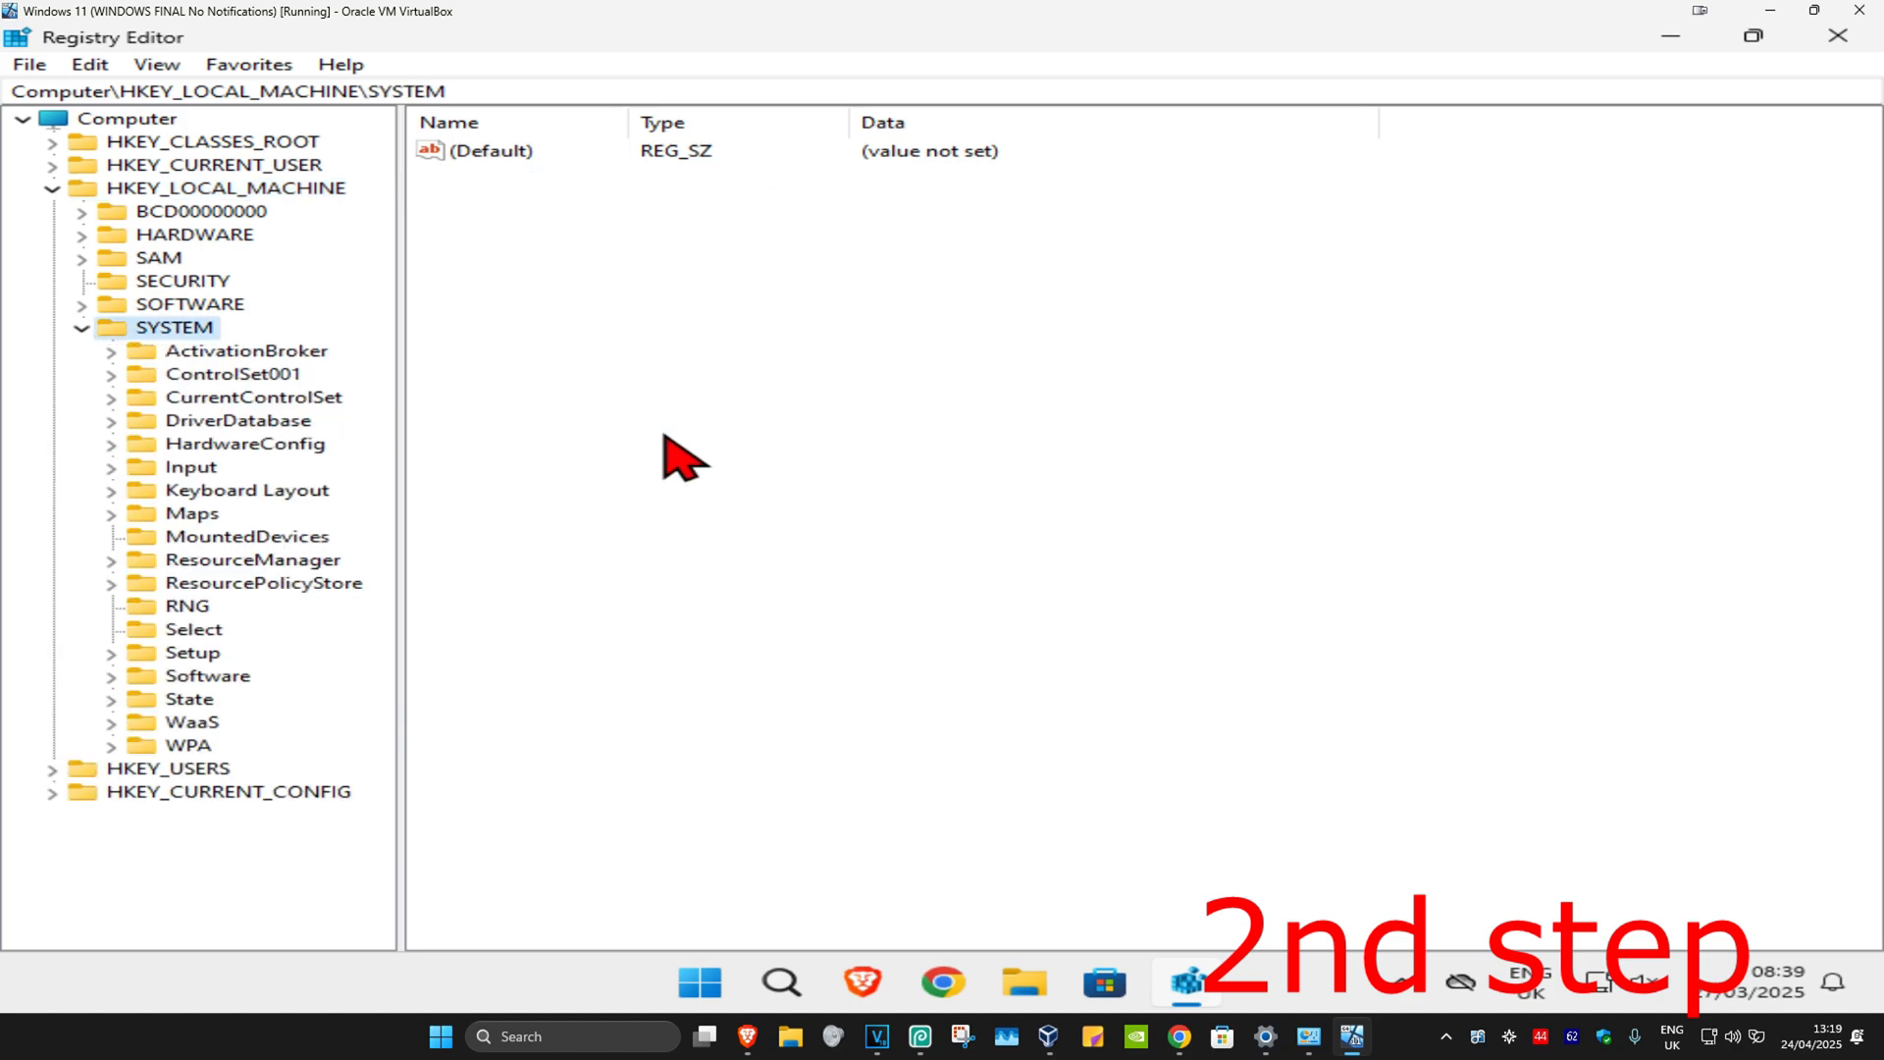
{"action": "left_click", "coordinate": [105, 396]}
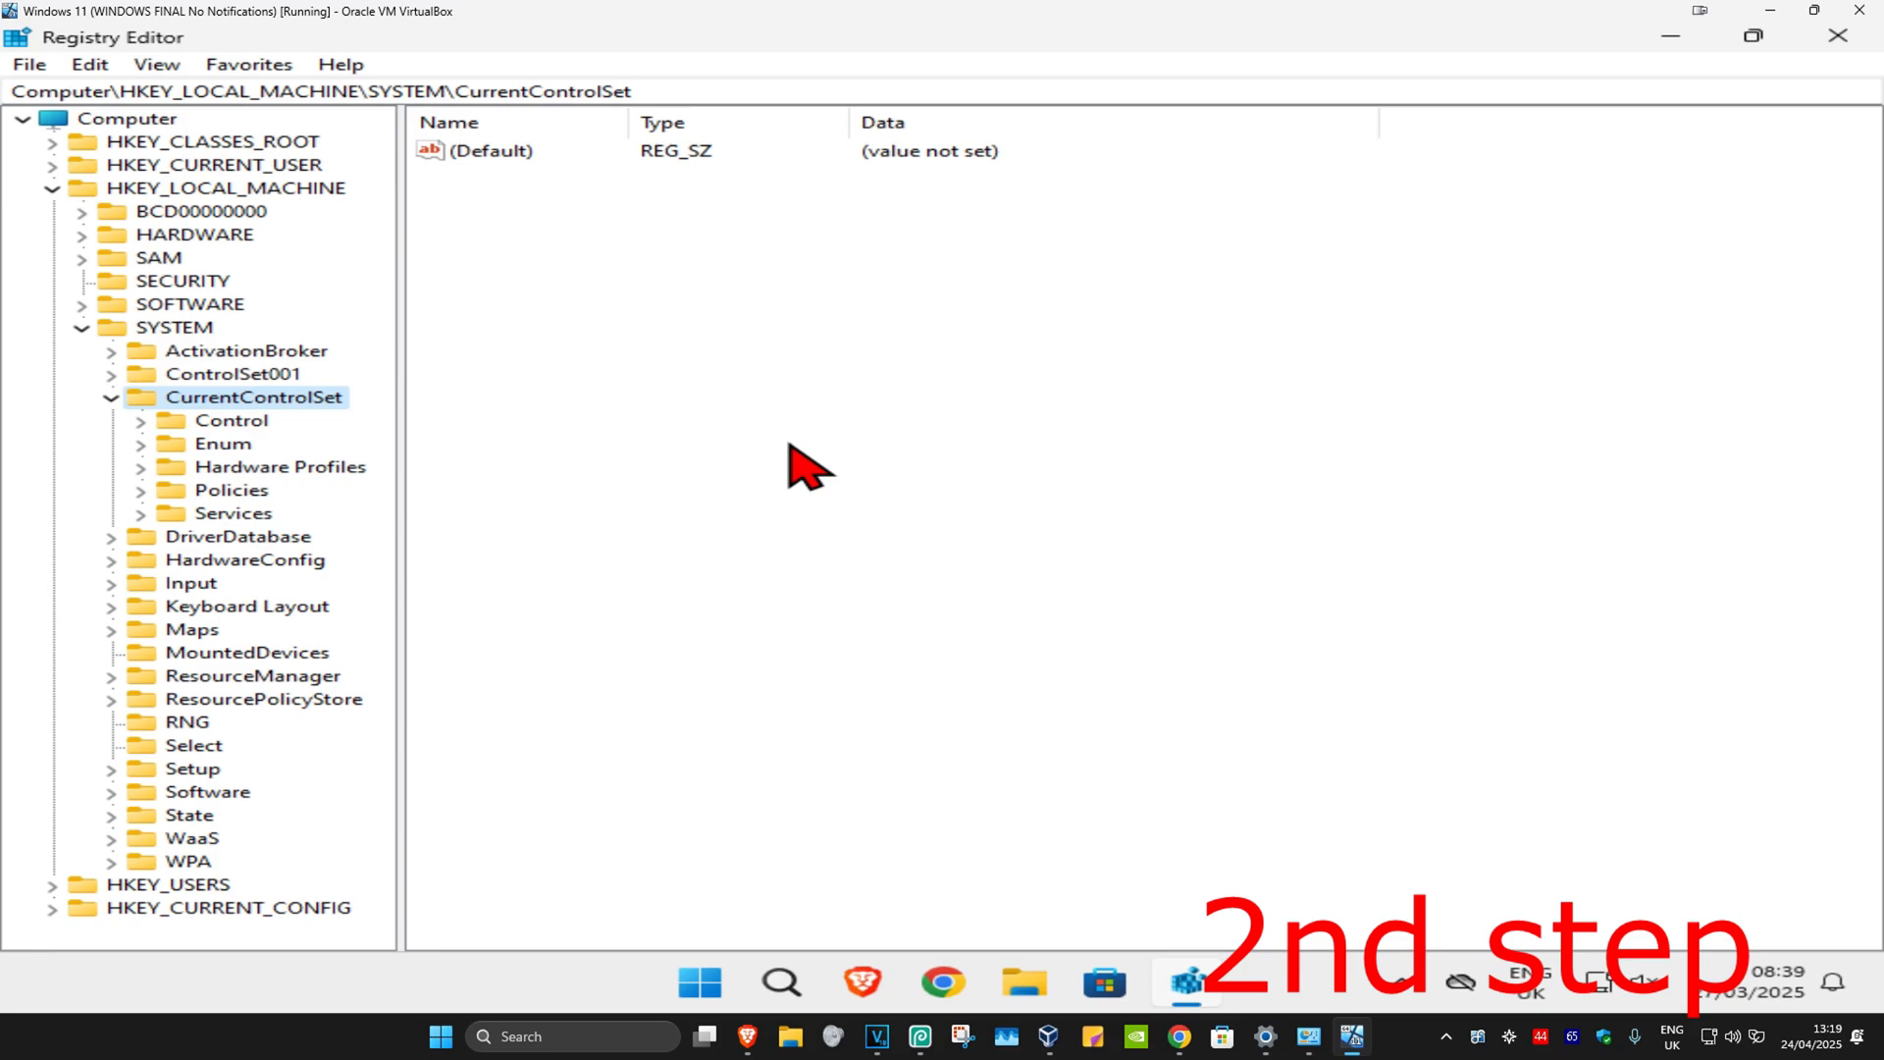
{"action": "mouse_move", "coordinate": [214, 525]}
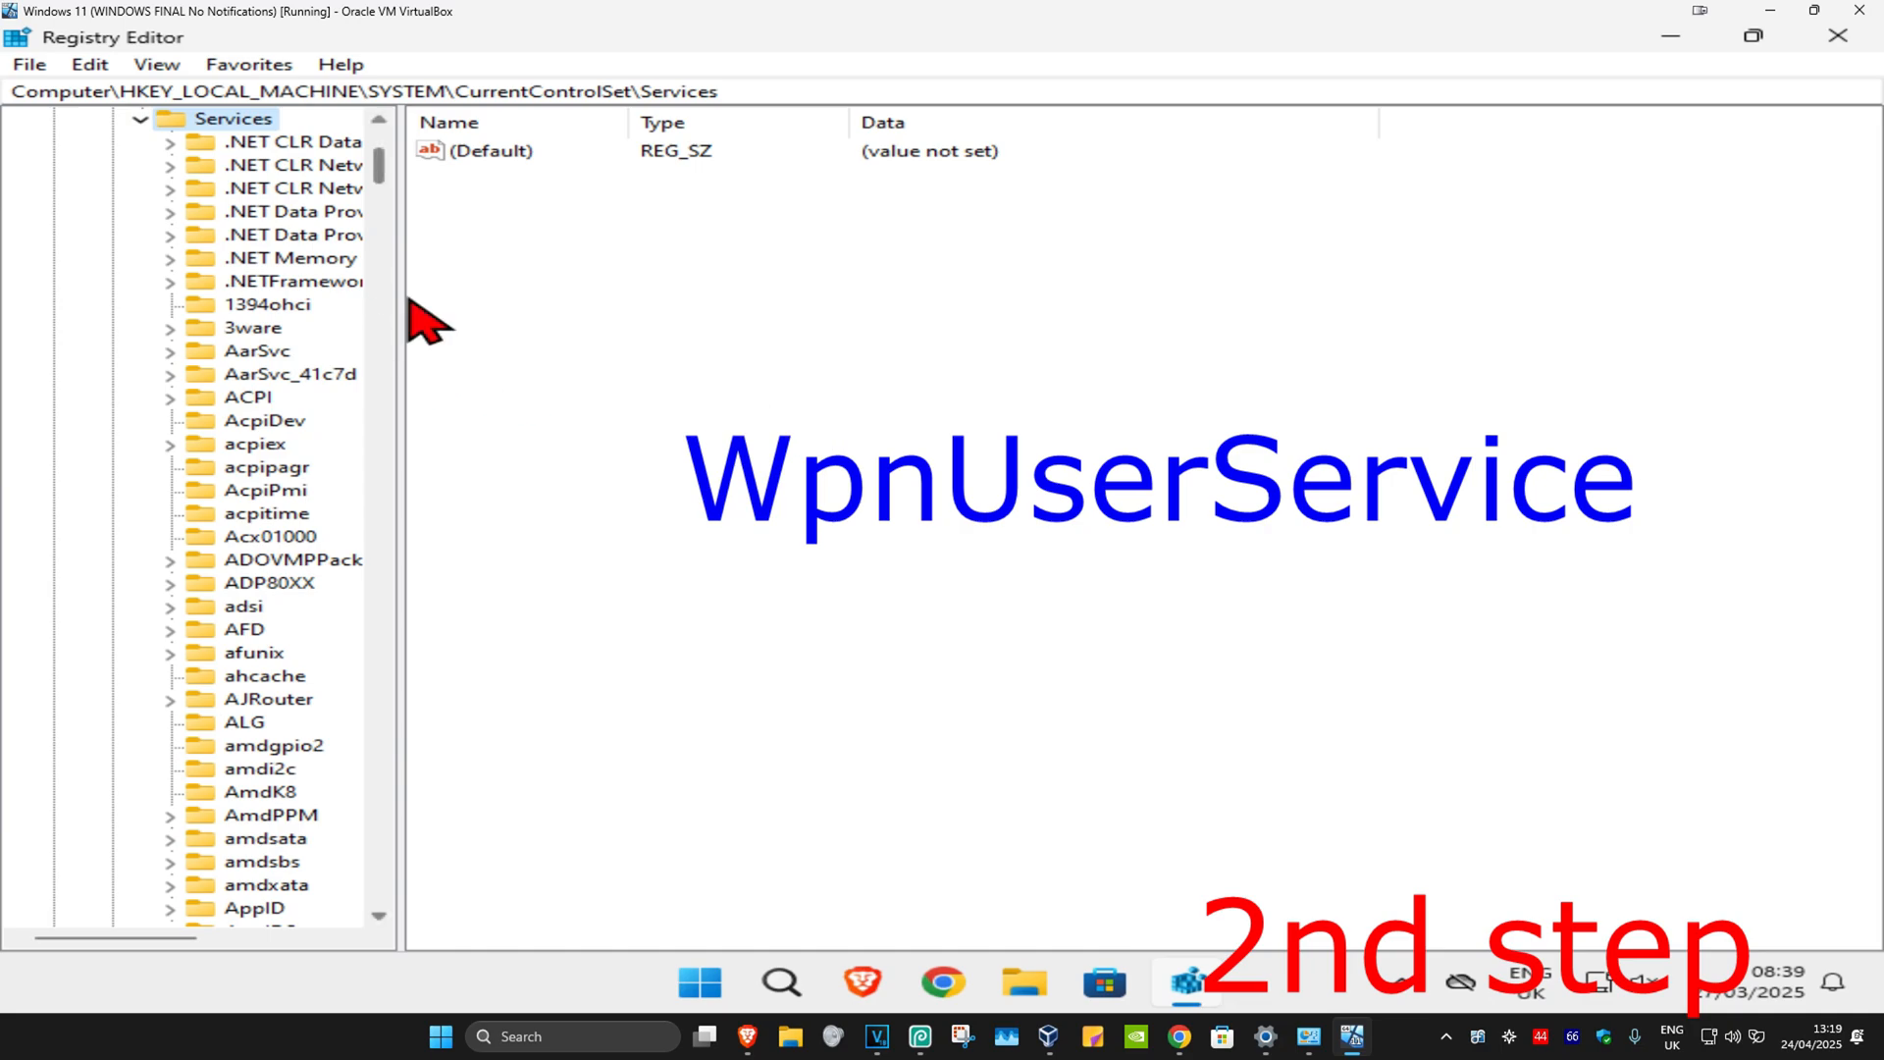
{"action": "mouse_move", "coordinate": [389, 392]}
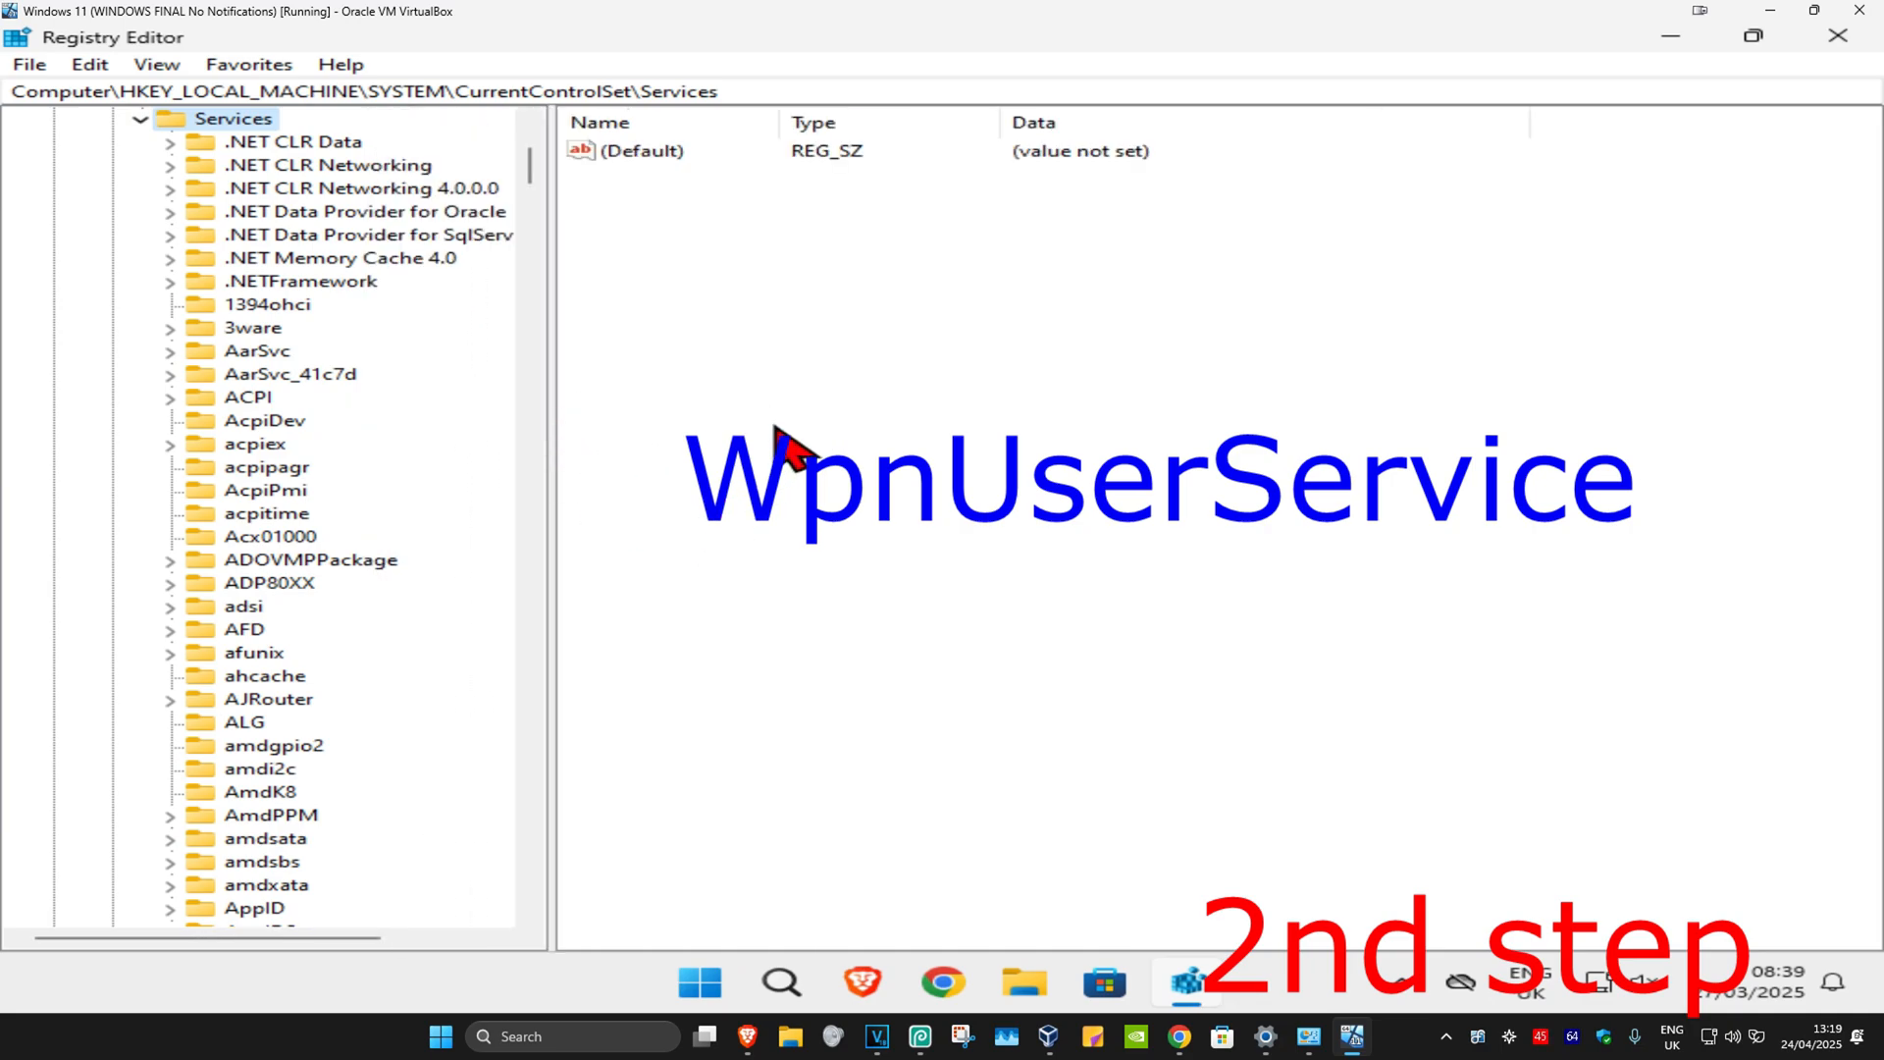
{"action": "mouse_move", "coordinate": [498, 324]}
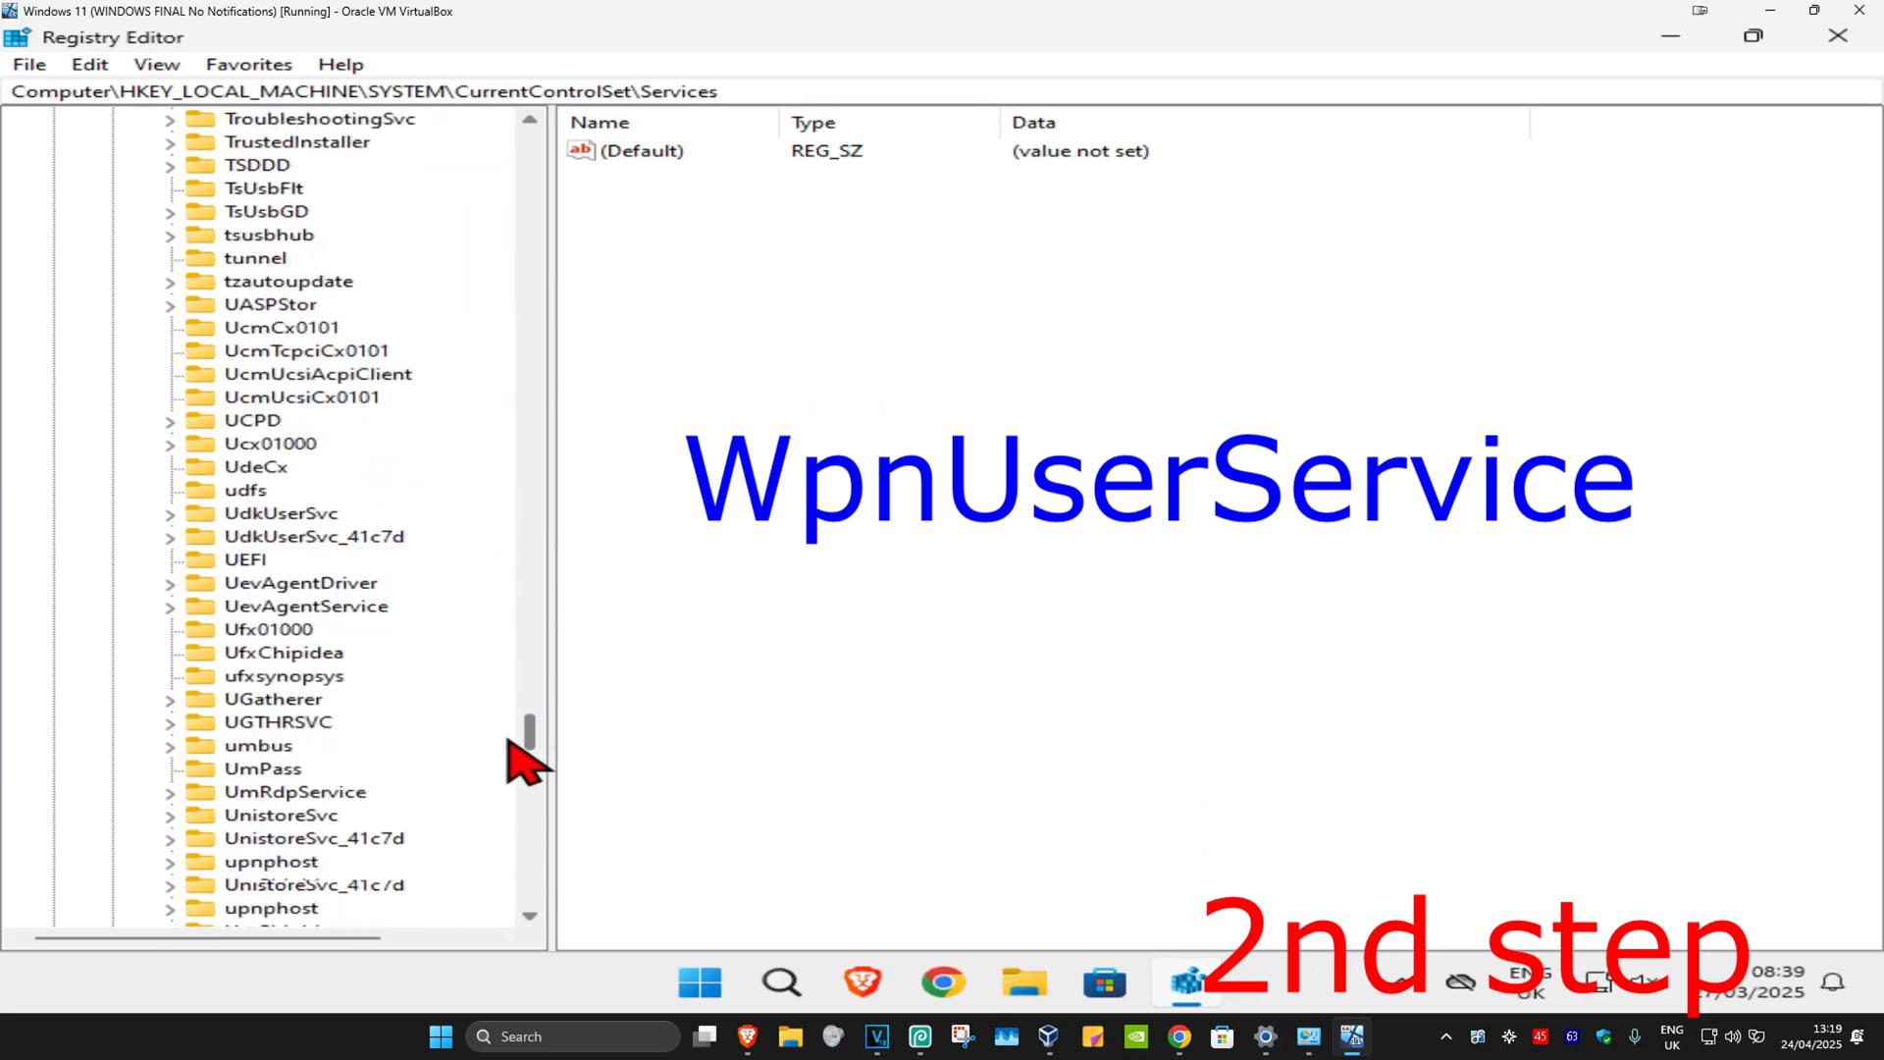
Select the WpnUserService key under Services so its Start and Type values are listed
{"action": "scroll", "scroll_direction": "down", "scroll_amount": 3}
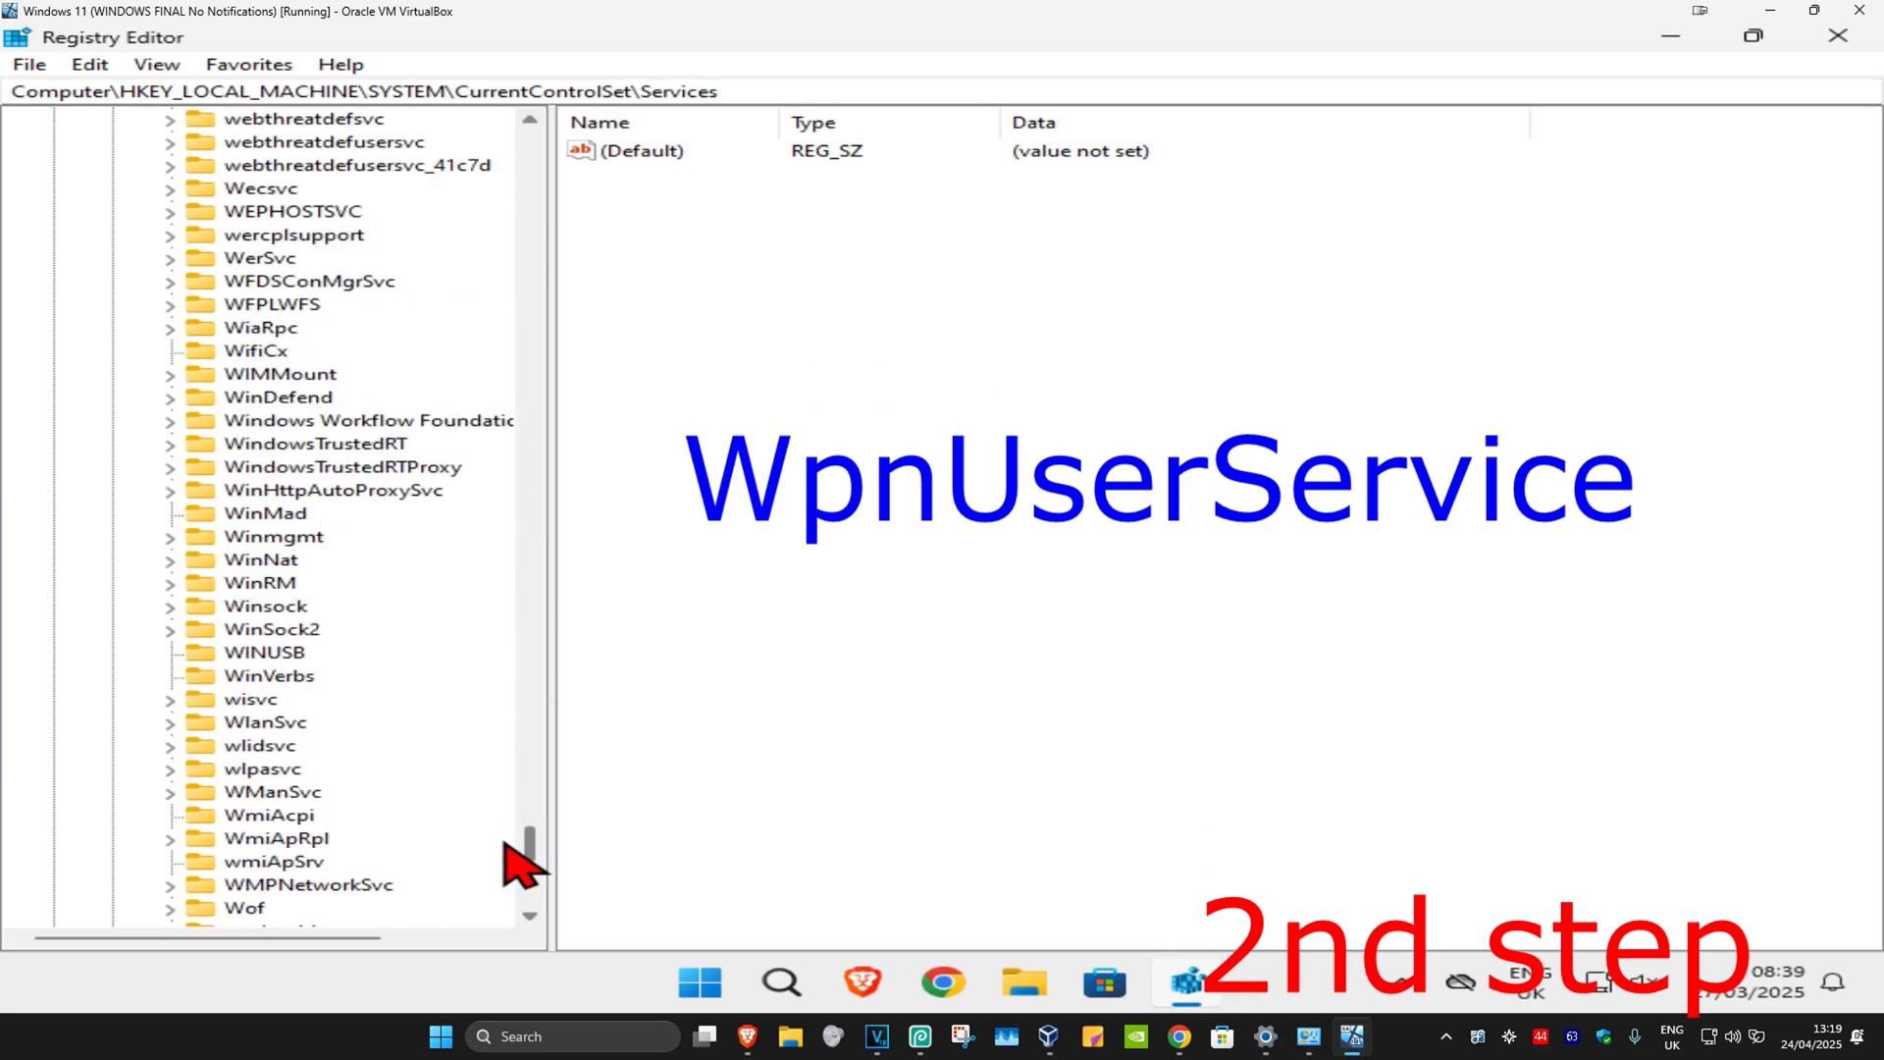
{"action": "scroll", "scroll_direction": "down", "scroll_amount": 3}
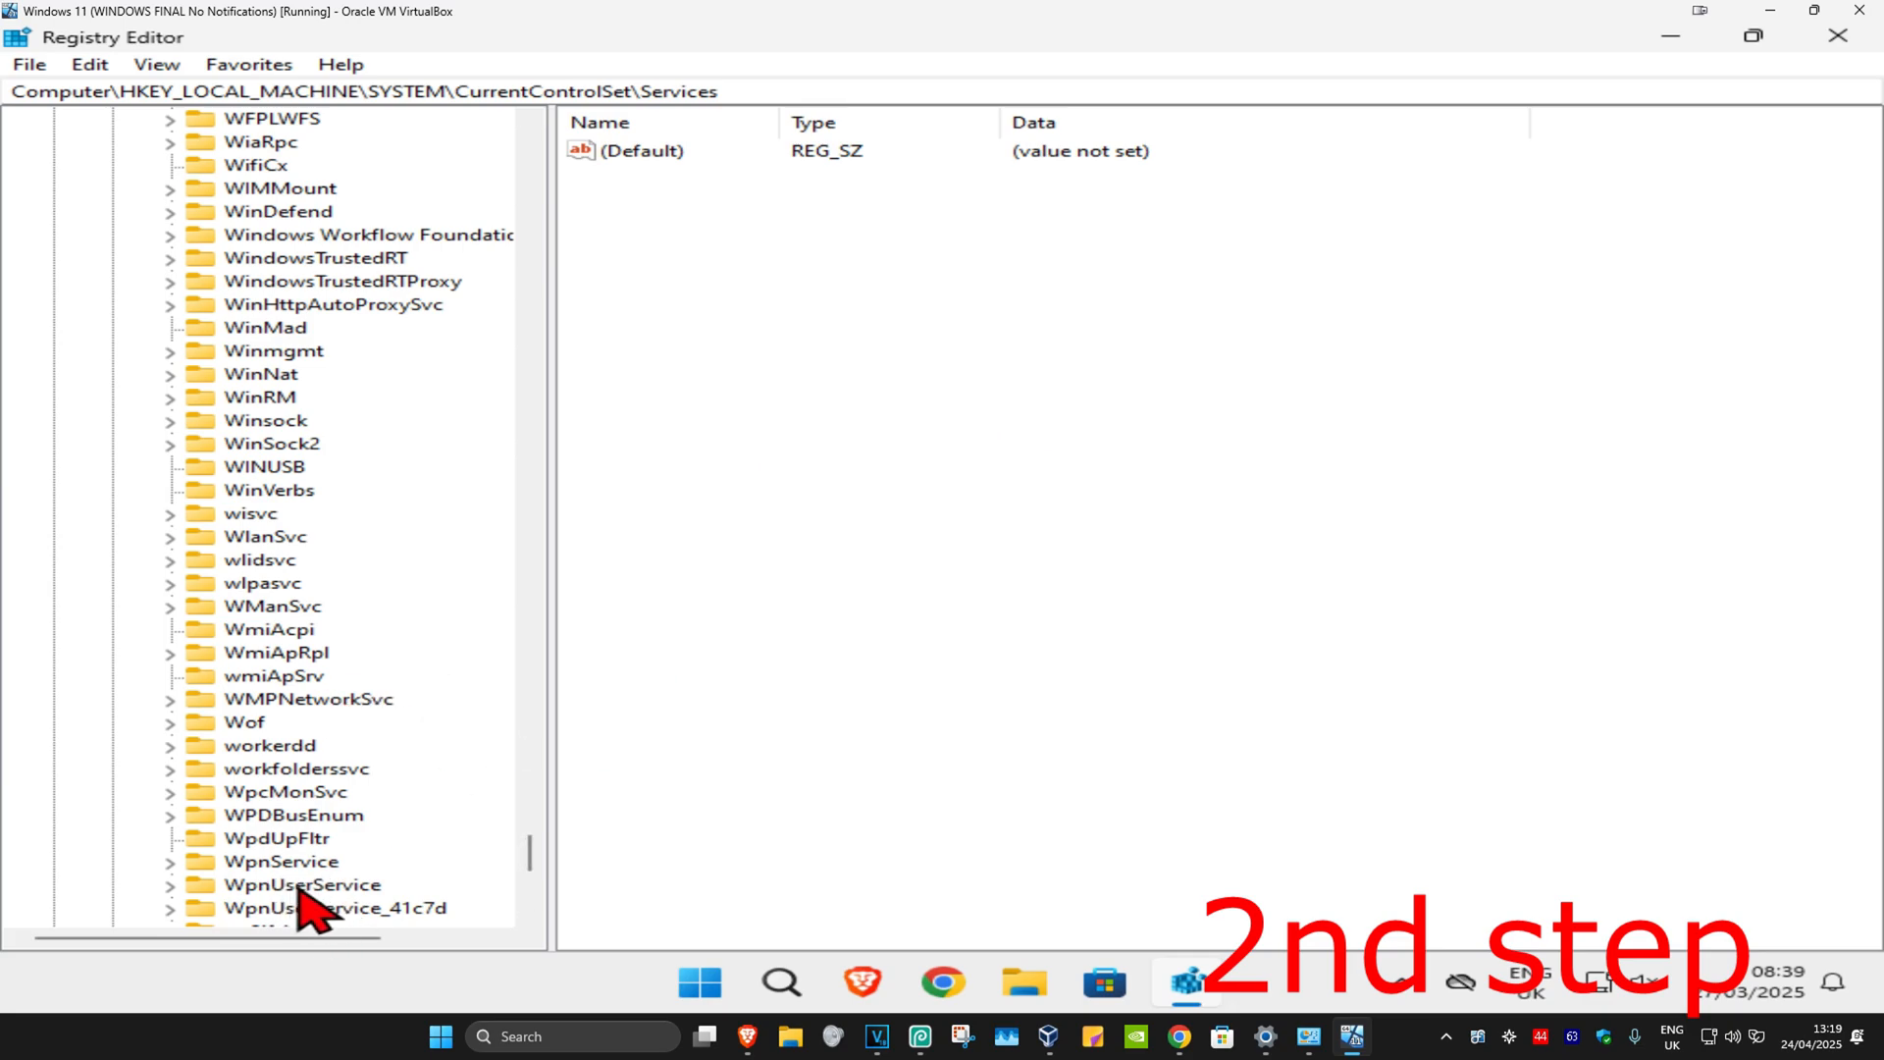
{"action": "left_click", "coordinate": [302, 884]}
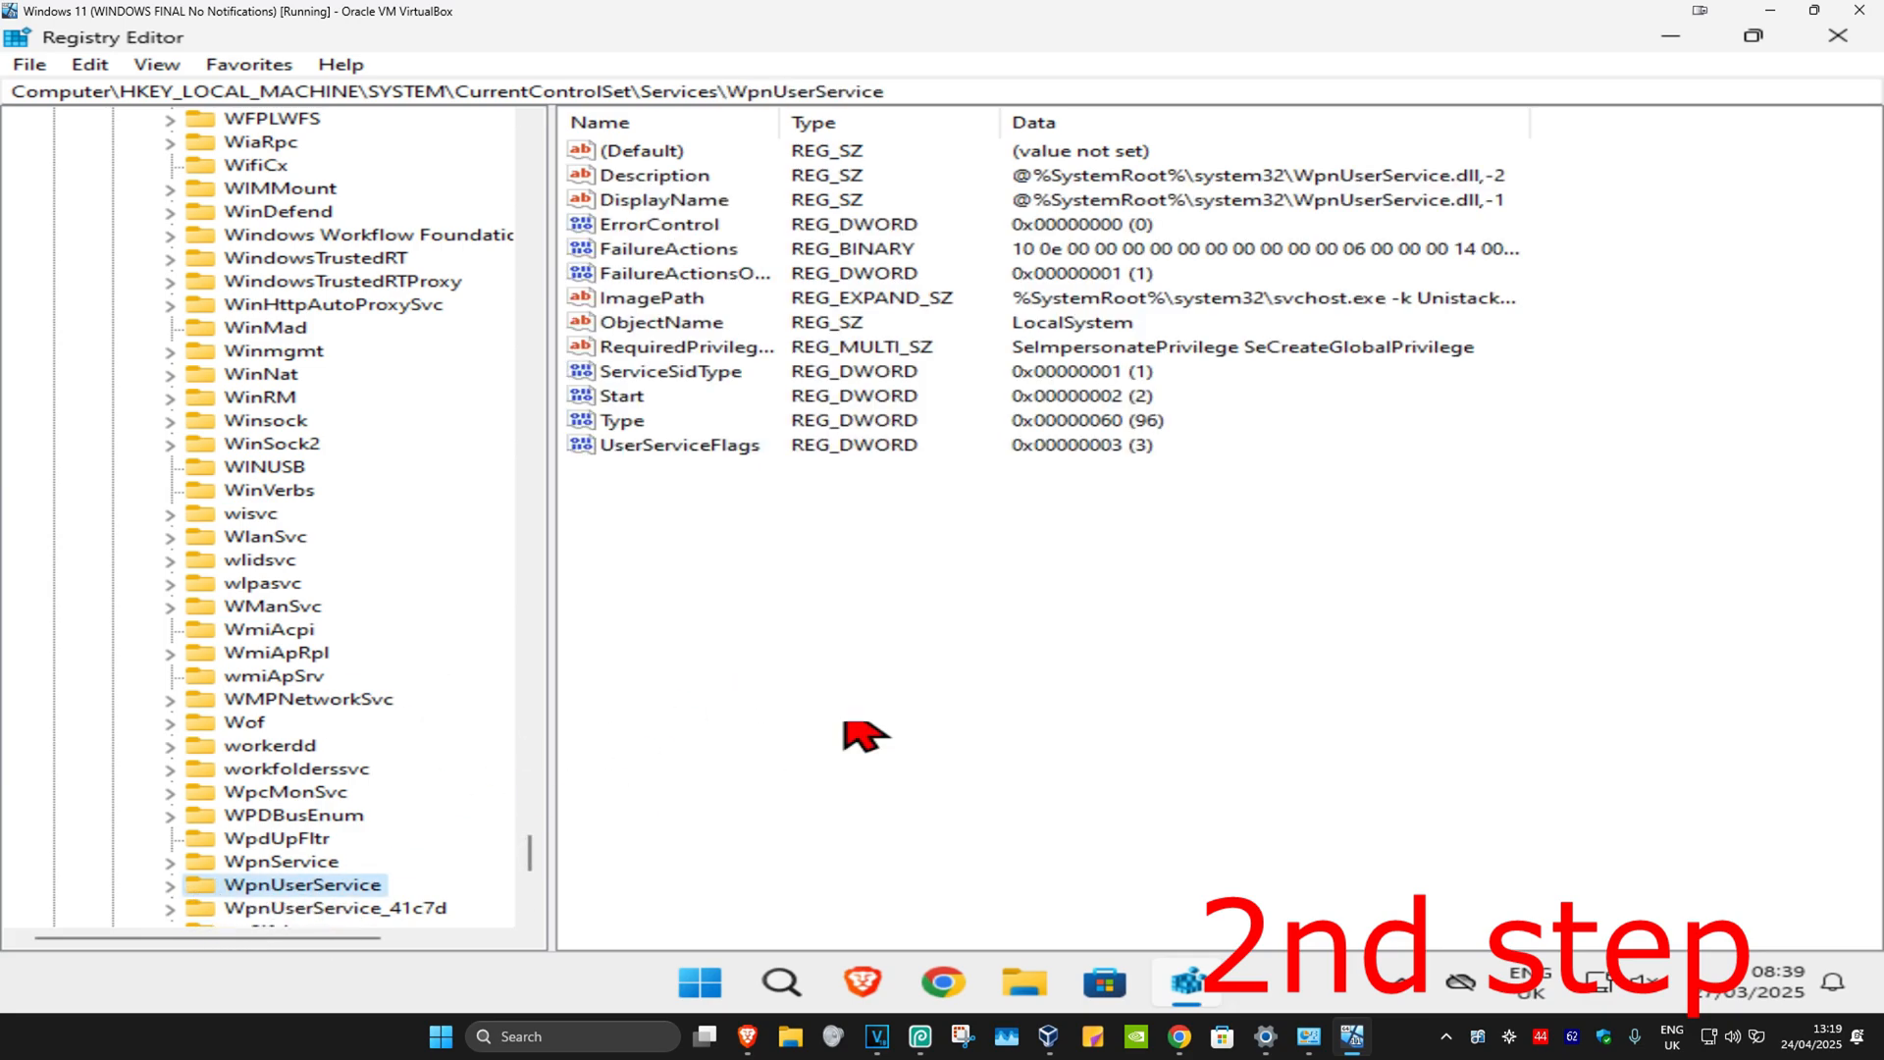
{"action": "mouse_move", "coordinate": [754, 512]}
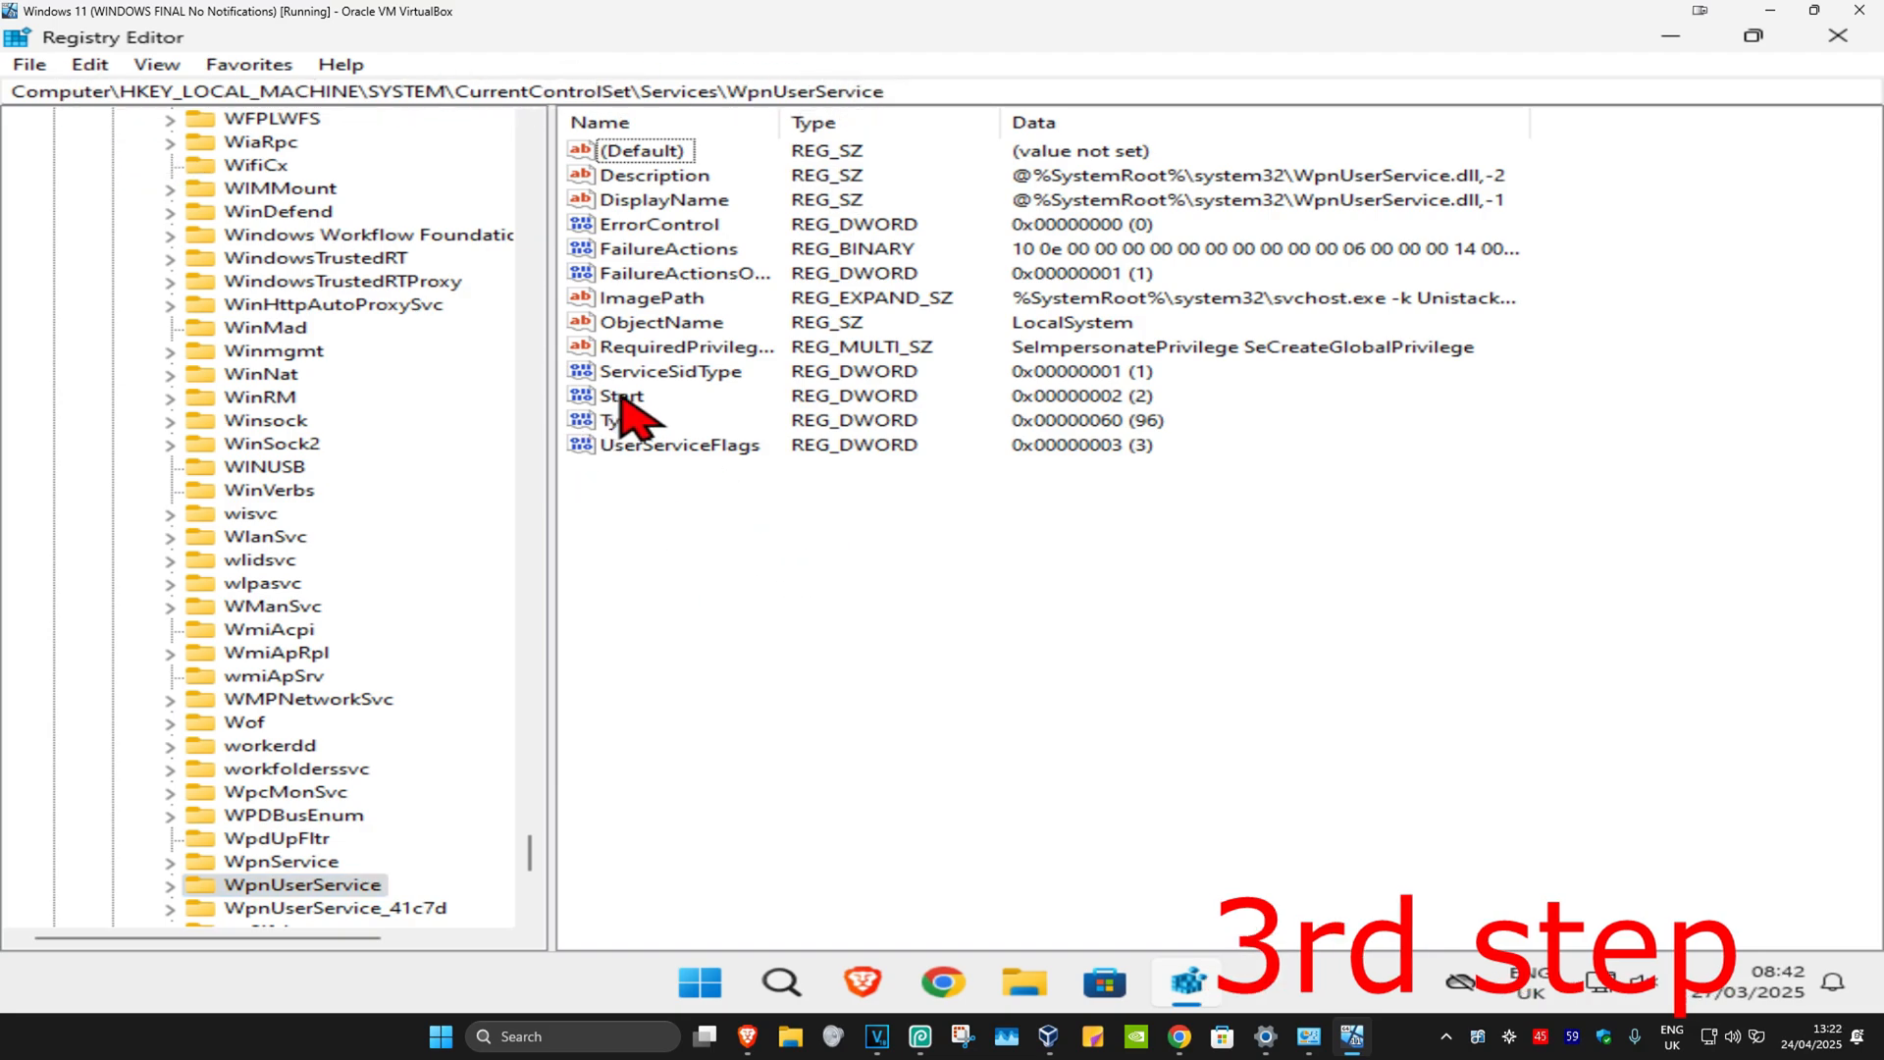
Change the Start DWORD of WpnUserService from 2 to 4
{"action": "double_click", "coordinate": [620, 396]}
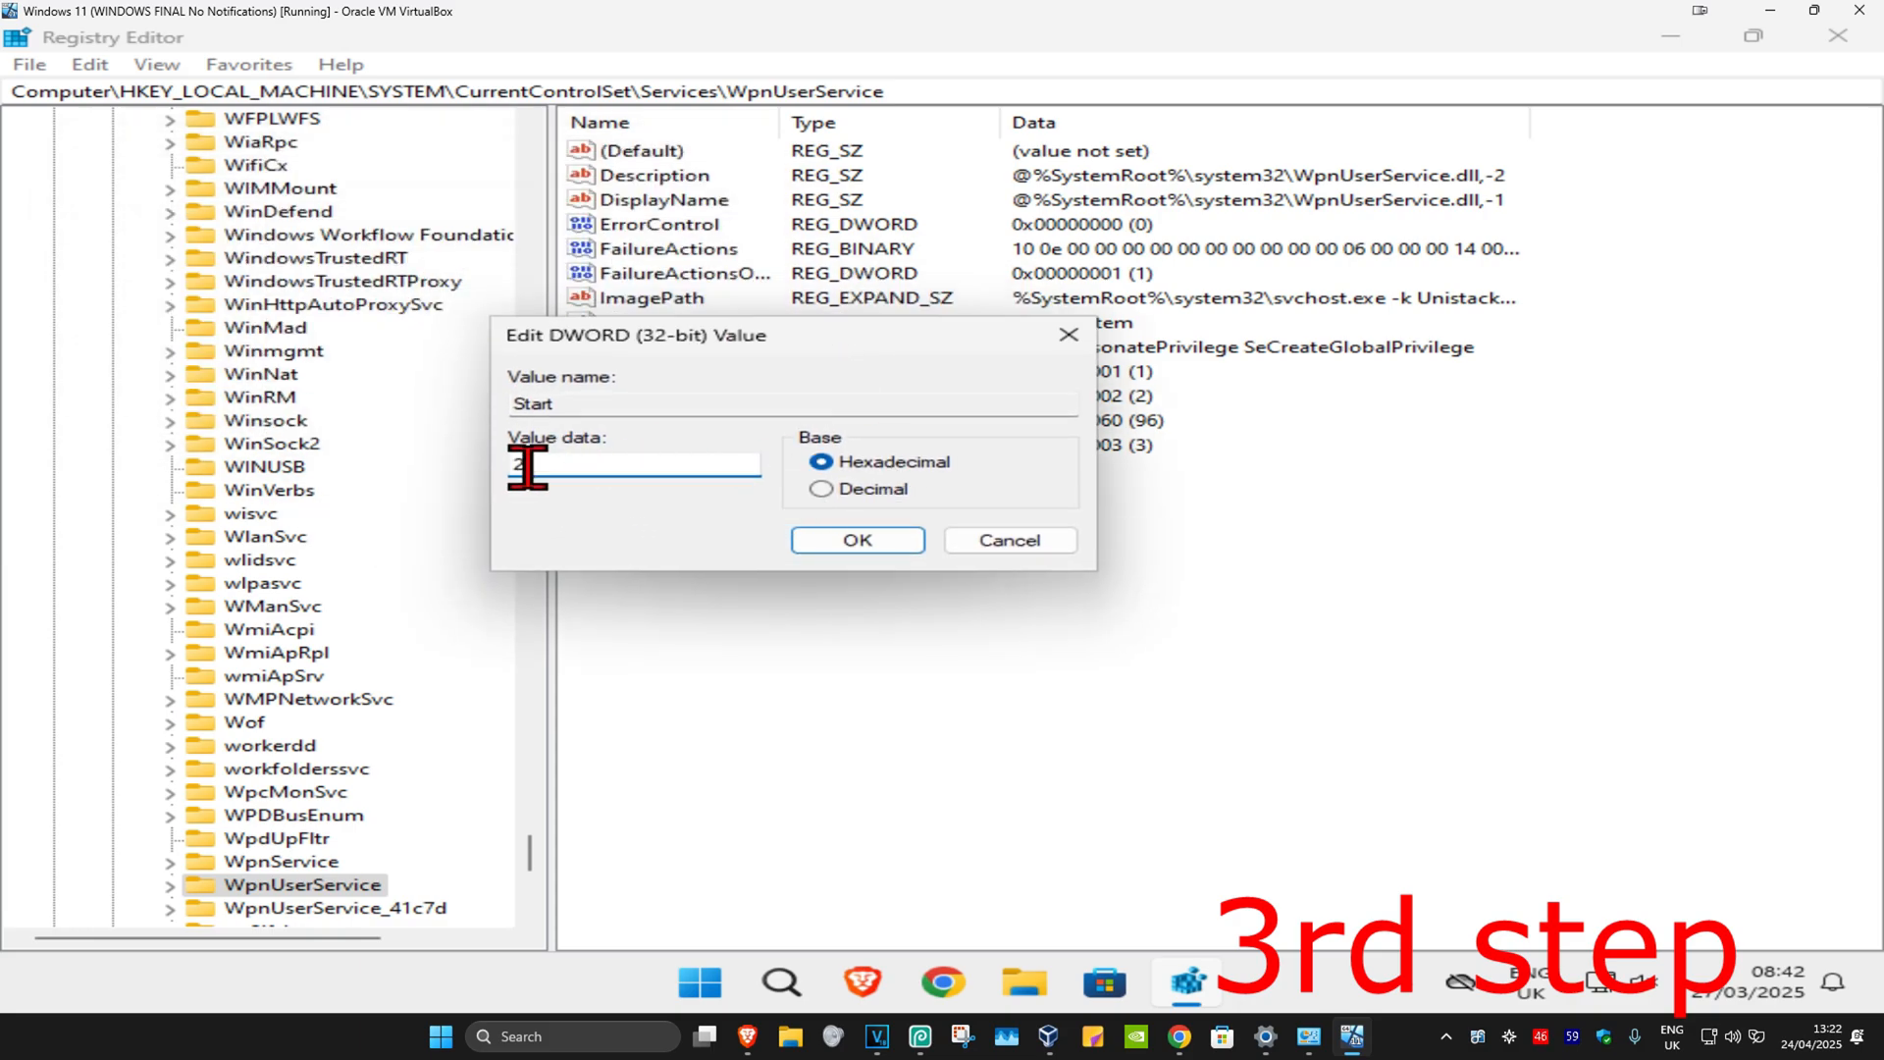
{"action": "type", "text": "4"}
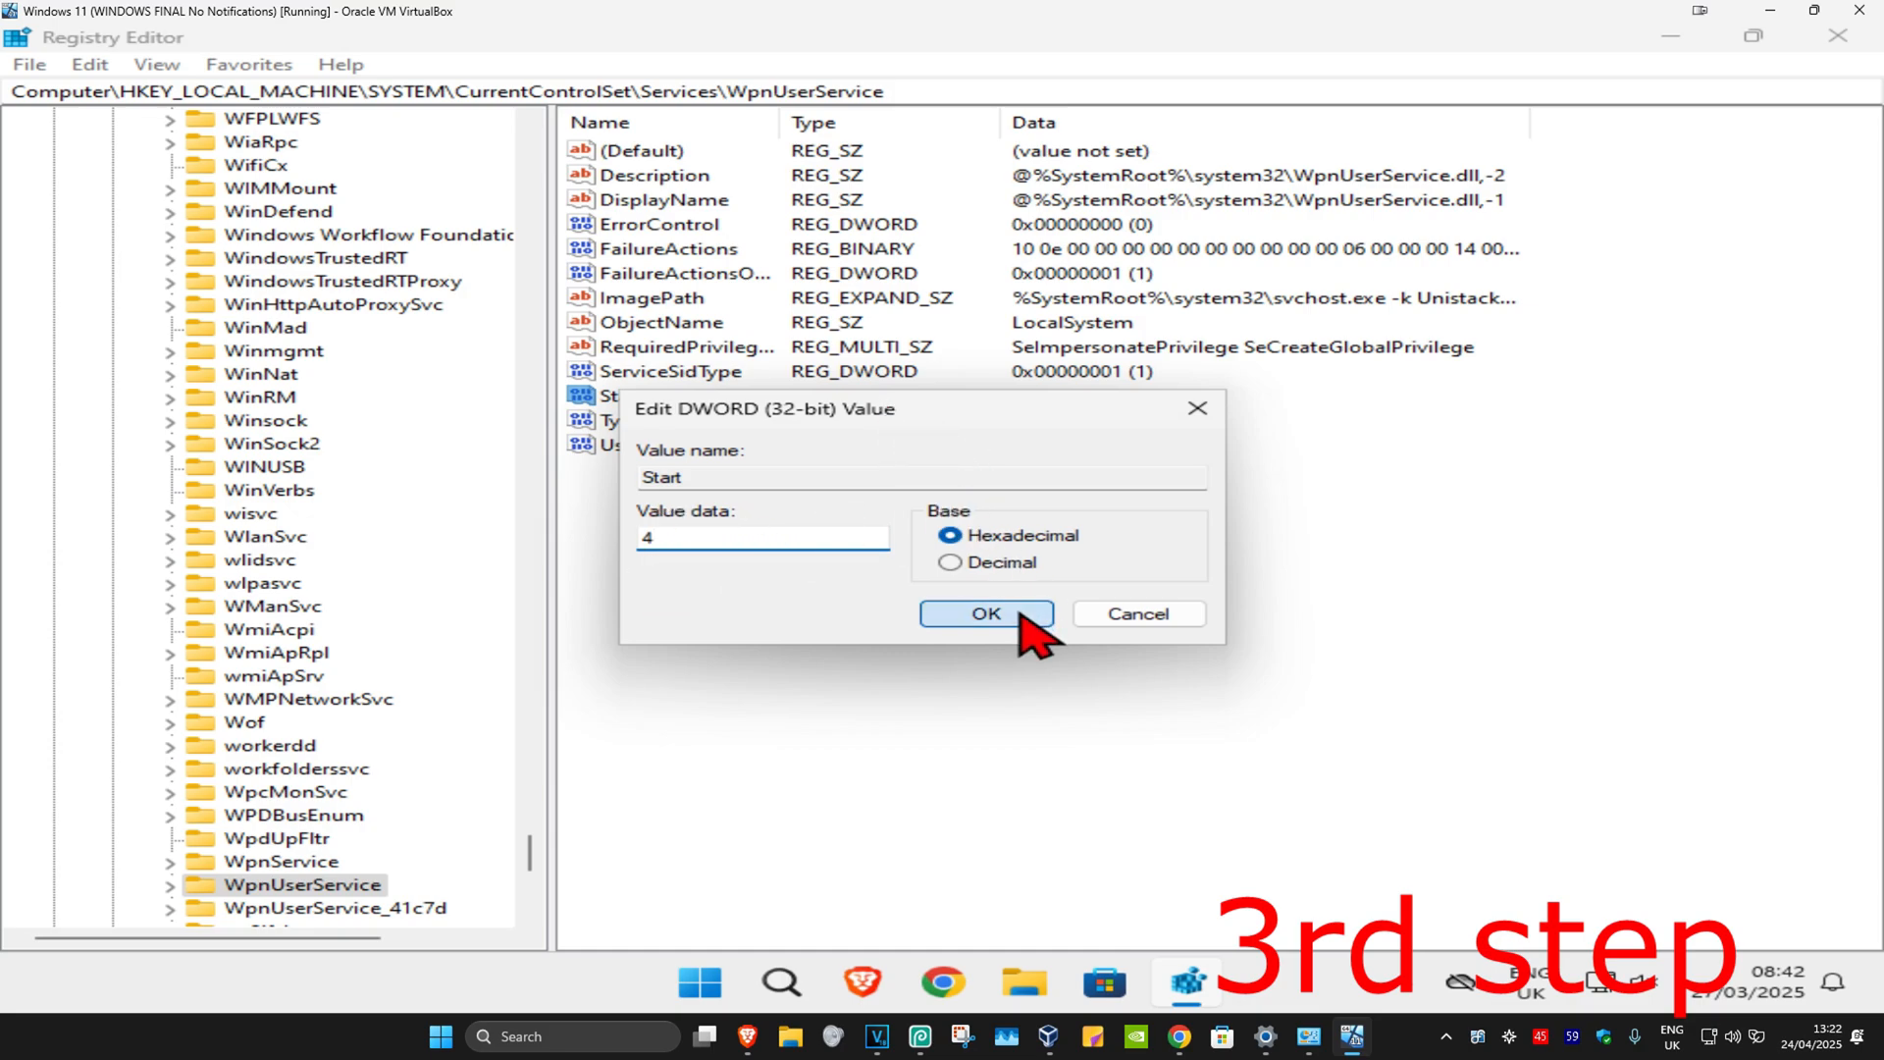
{"action": "left_click", "coordinate": [986, 613]}
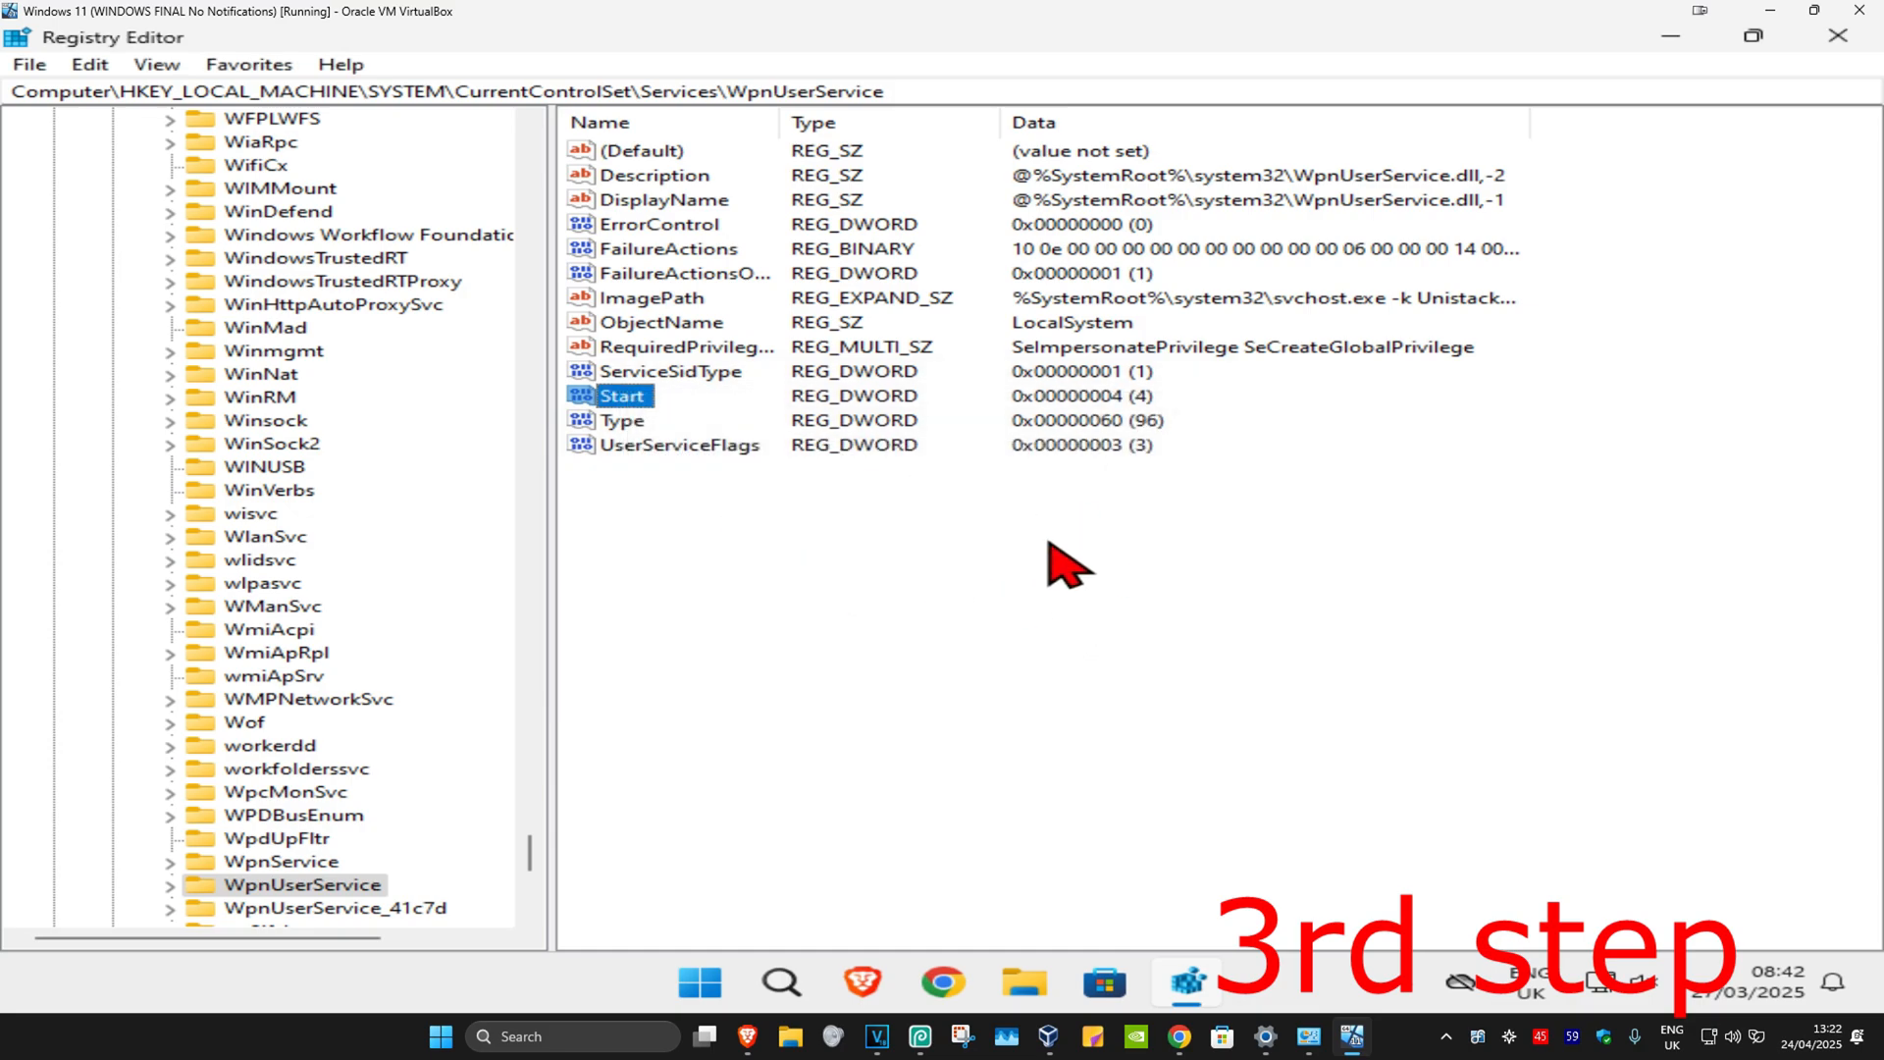